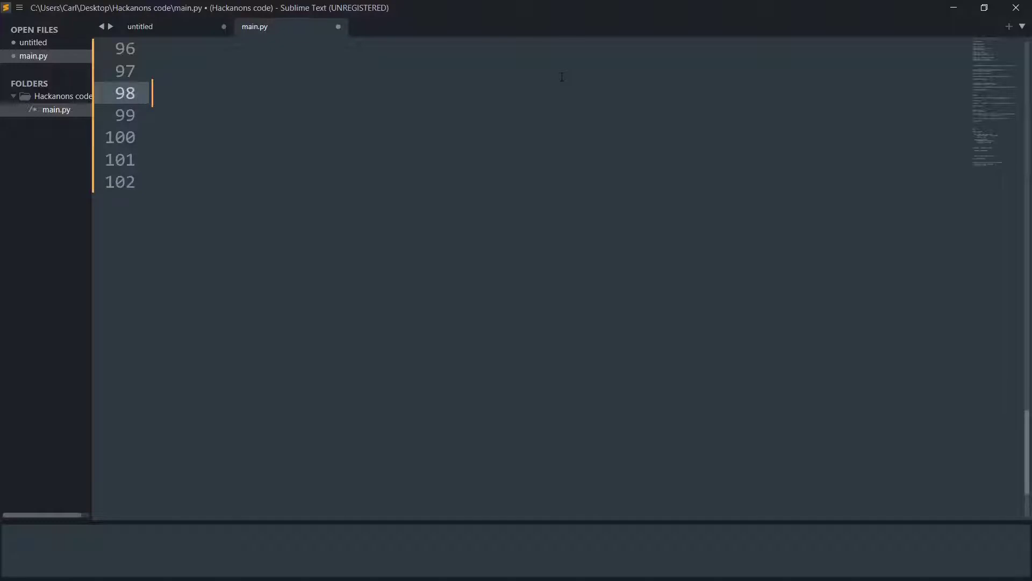
pyautogui.moveTo(482, 61)
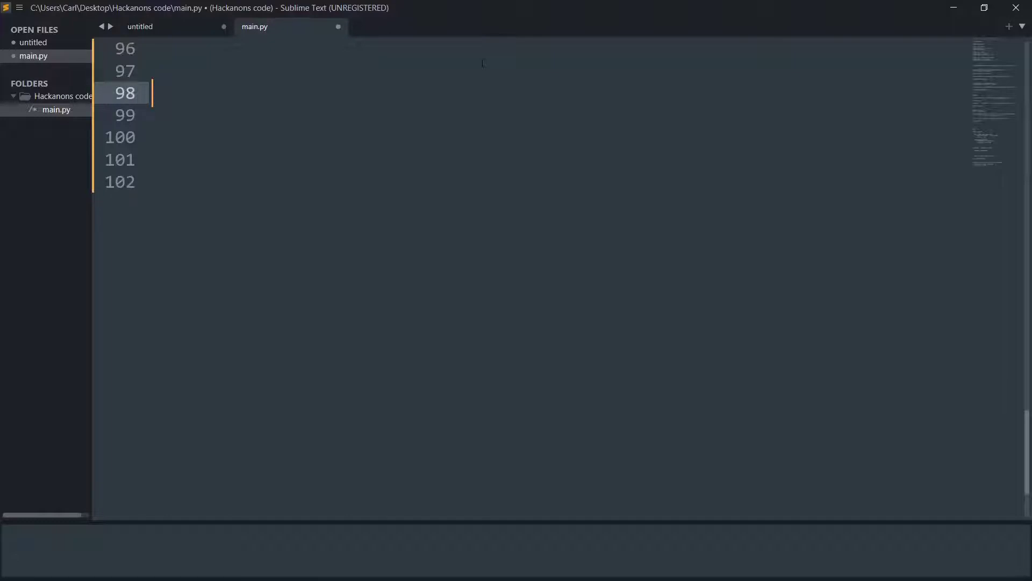
pyautogui.moveTo(87, 266)
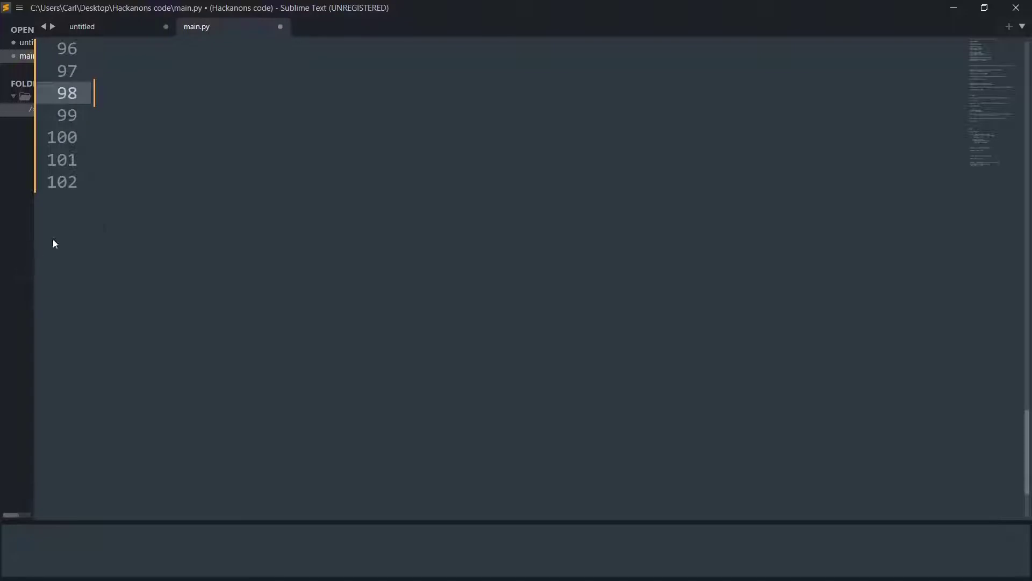
pyautogui.moveTo(255, 224)
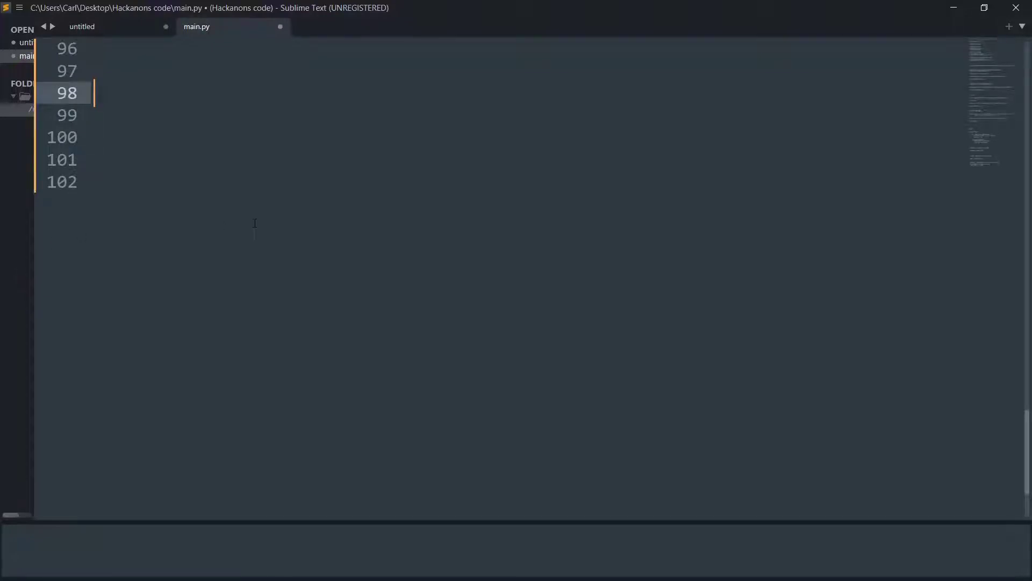
pyautogui.moveTo(269, 212)
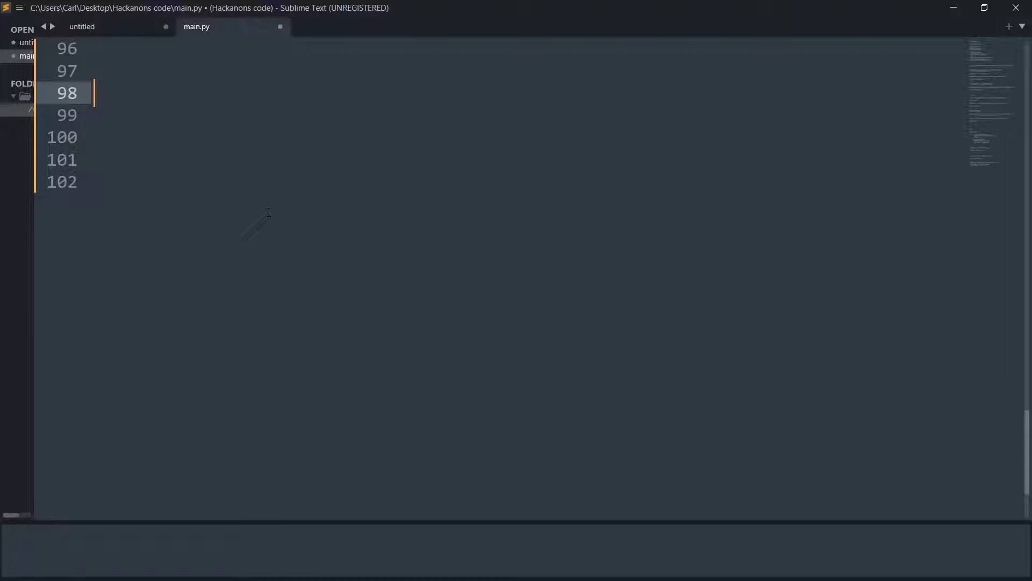
# Step: Write 'from datetime import datetime' and assign date_str = '4 March 2002'
pyautogui.write('from')
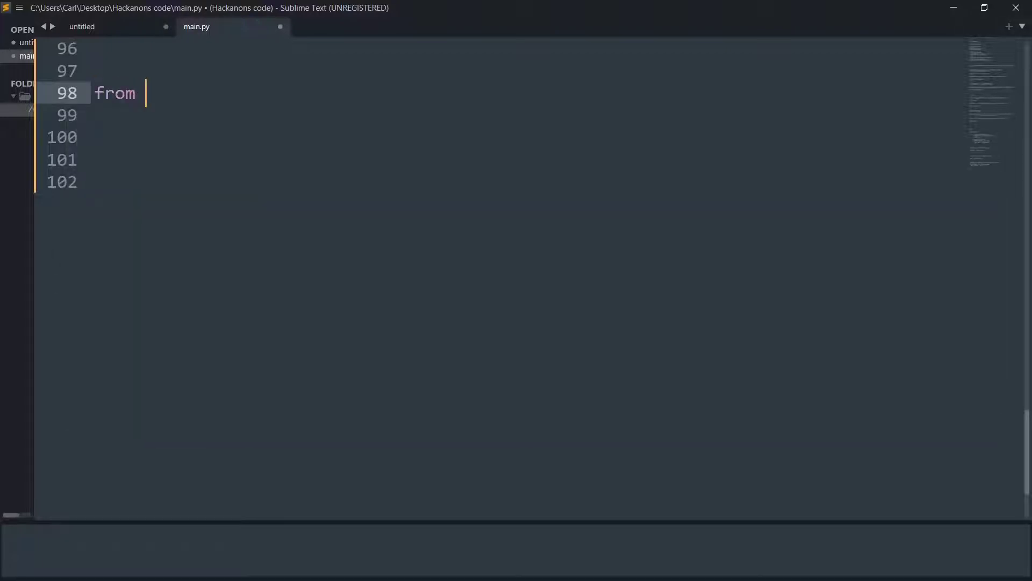
pyautogui.write('datetime import datetime')
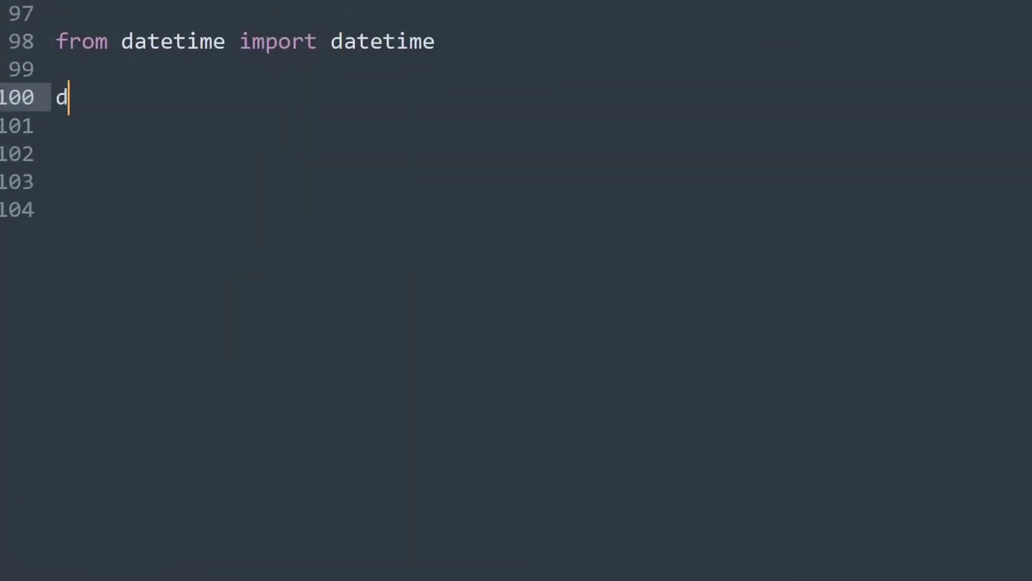
pyautogui.write('ate_st')
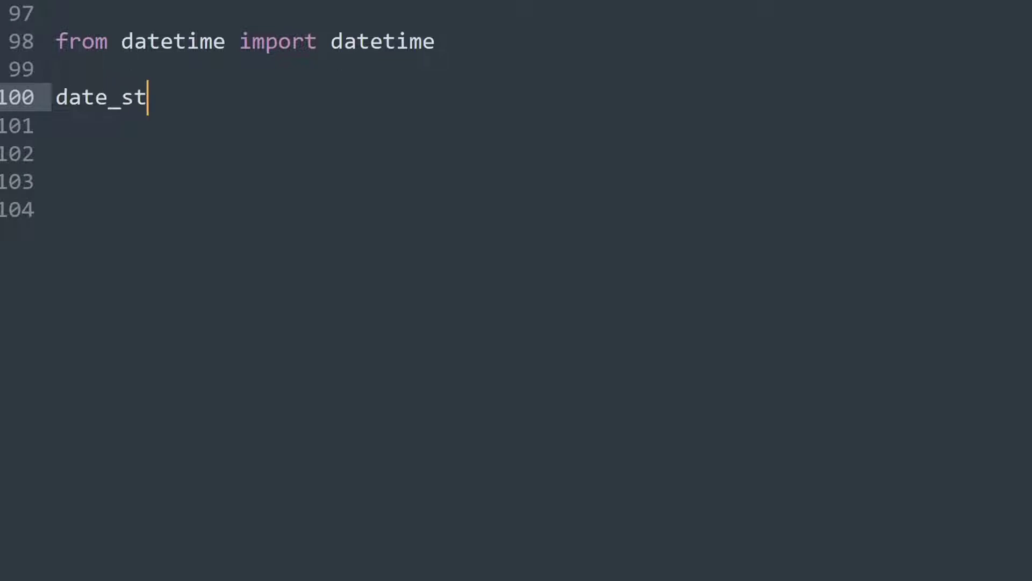
pyautogui.write('r')
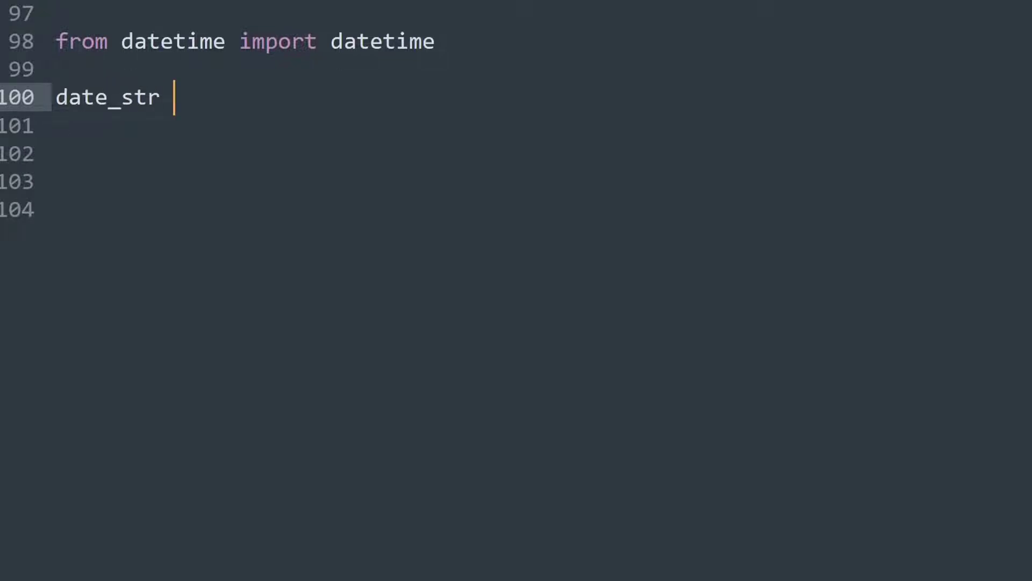
pyautogui.write('=')
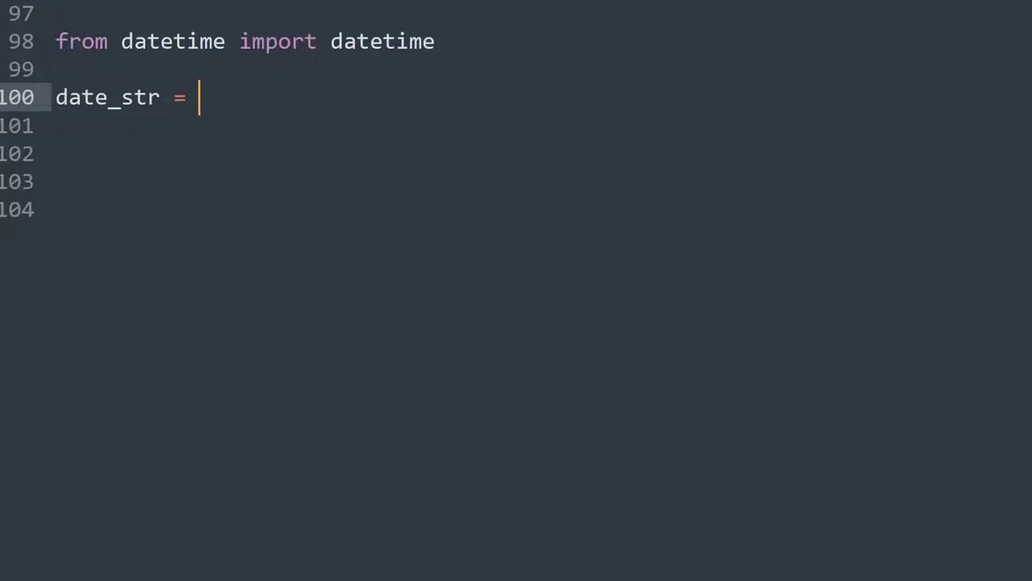
pyautogui.write("'4 Ma")
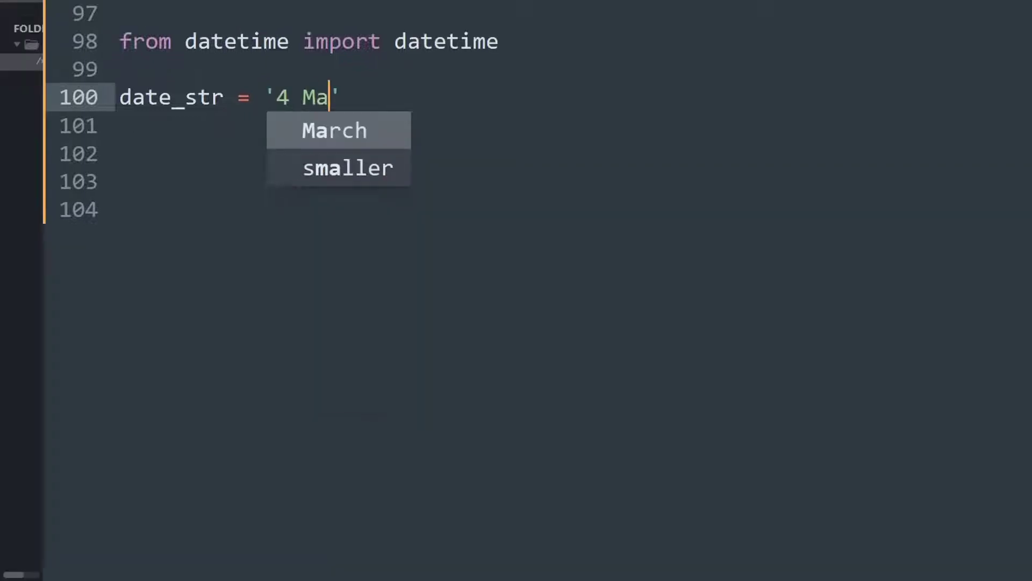
pyautogui.click(334, 130)
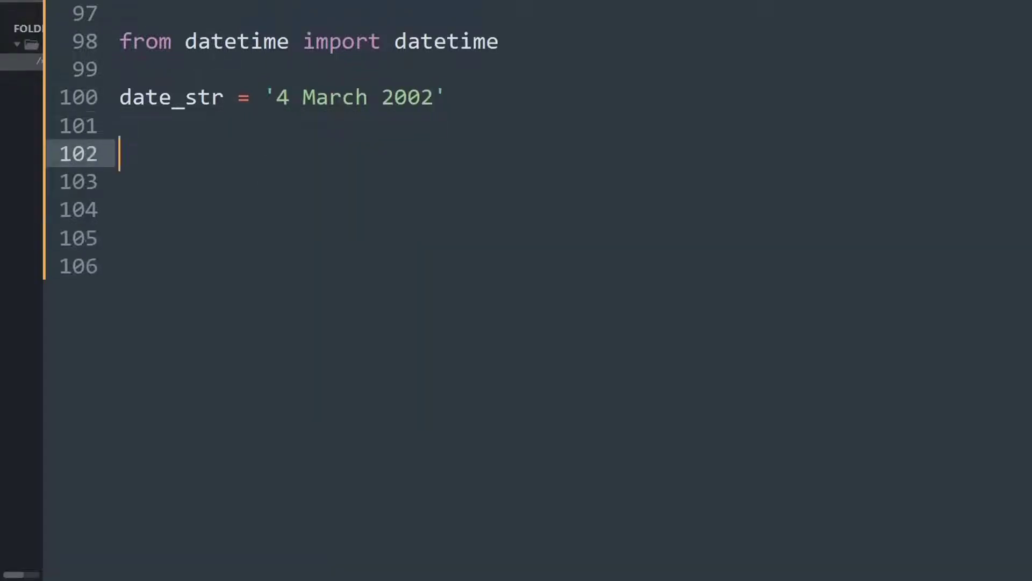
pyautogui.write('import')
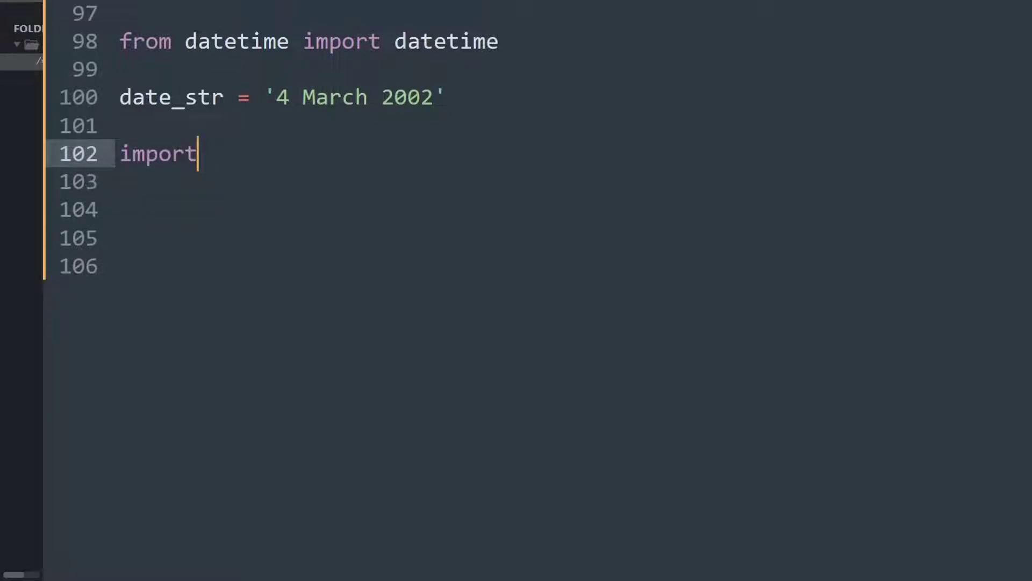
# Step: Add print(type(date_str)) to show the string's type
pyautogui.write('pri')
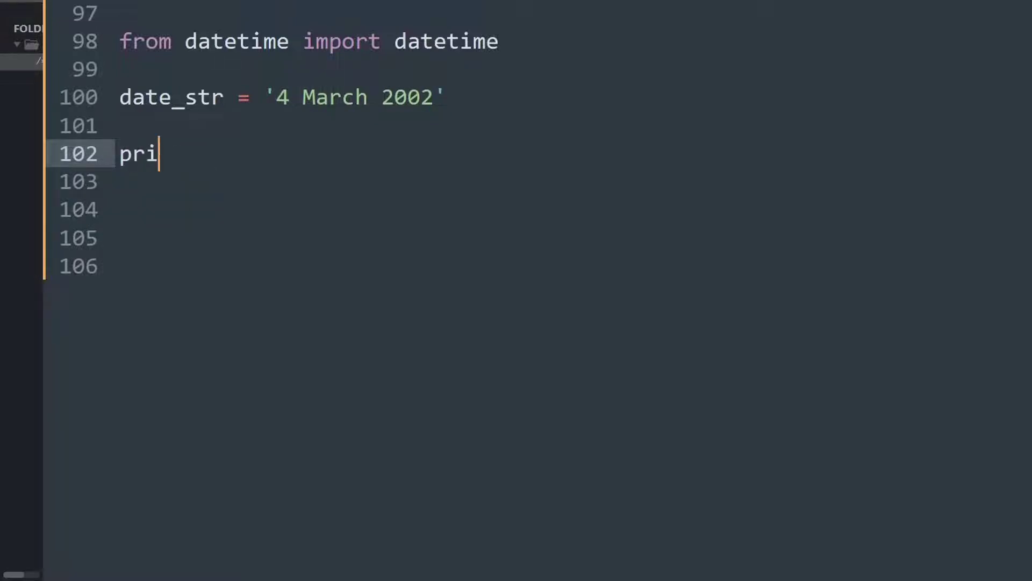
pyautogui.write('nt()')
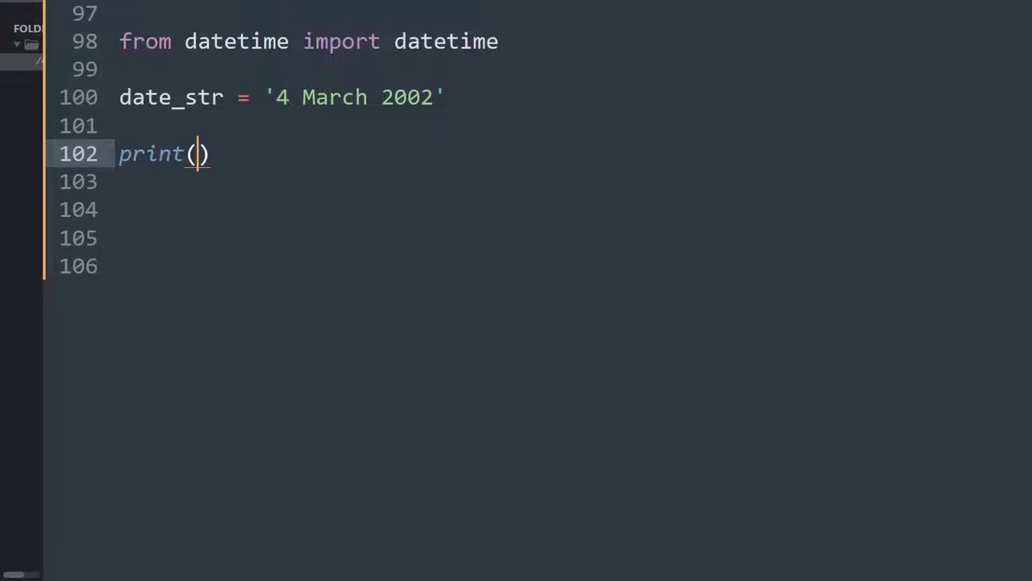
pyautogui.write('type(')
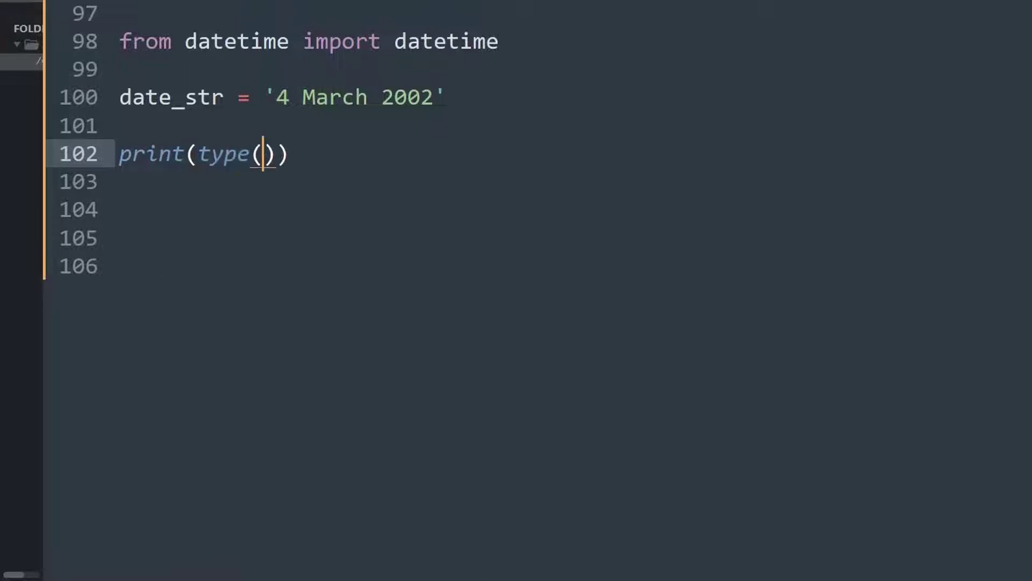
pyautogui.write('date_str')
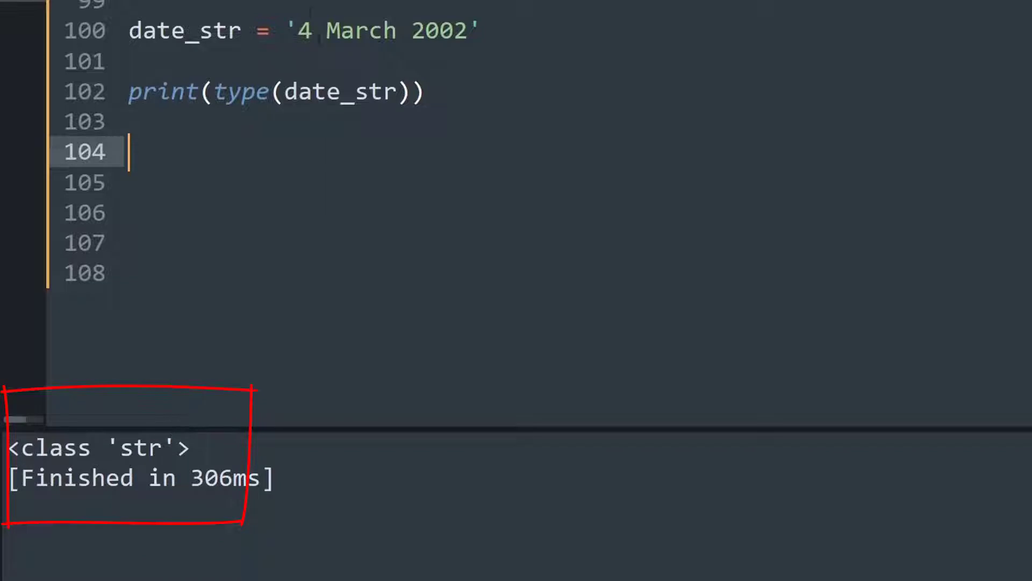
pyautogui.moveTo(353, 119)
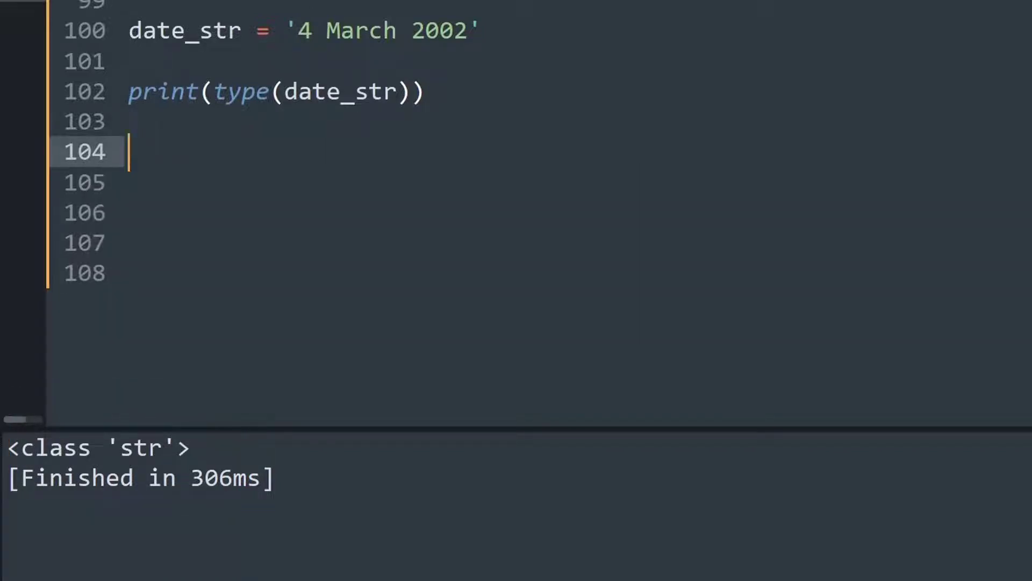
# Step: Write date_obj = datetime.strptime() on line 104 with empty parentheses
pyautogui.write('date_')
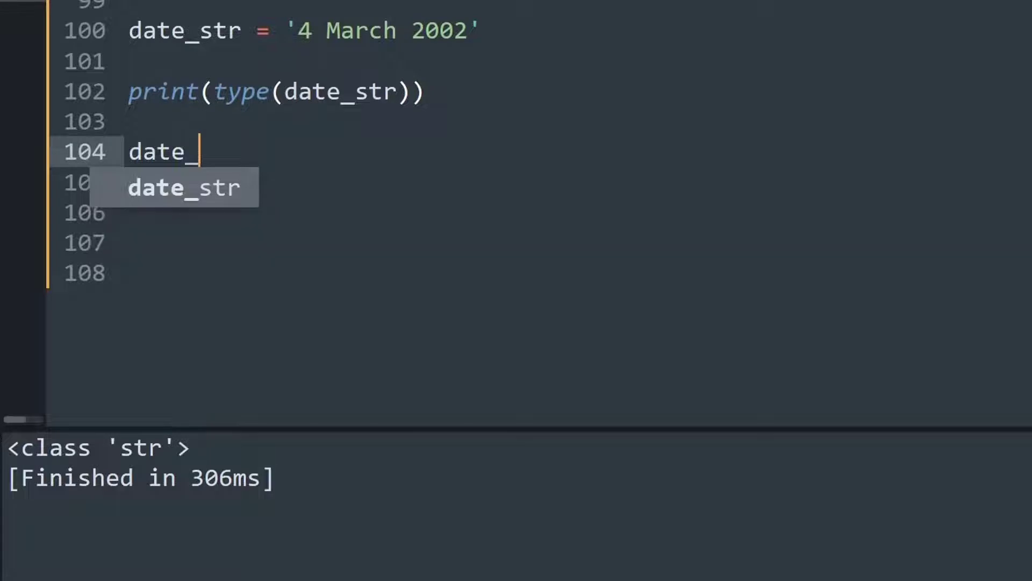
pyautogui.write('obg')
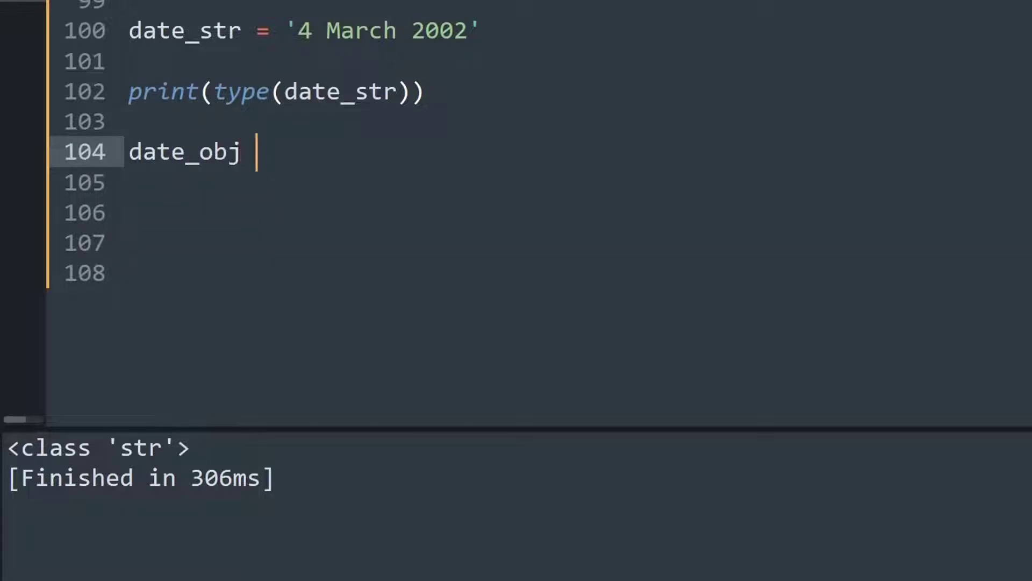
pyautogui.write('= datetime')
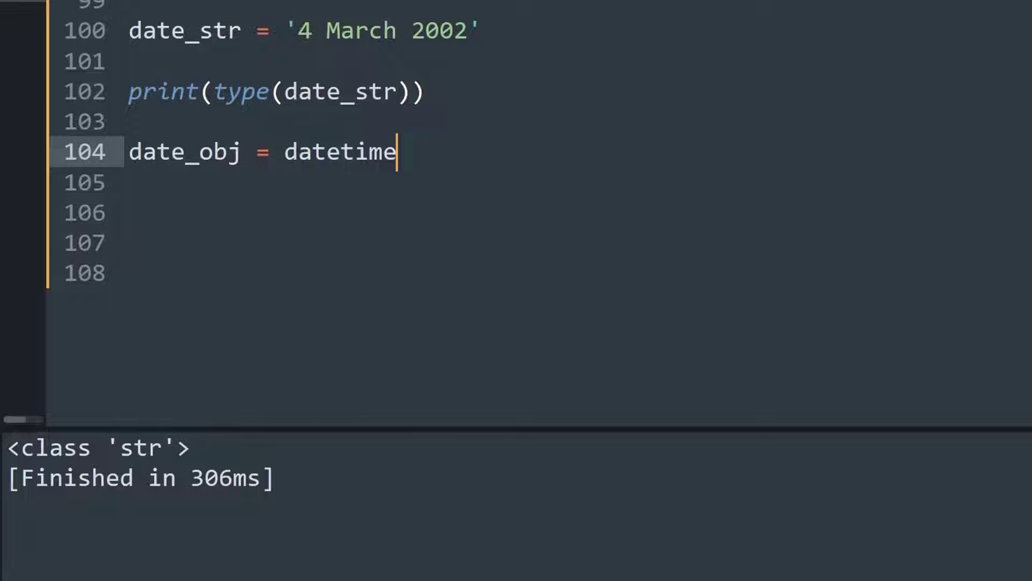
pyautogui.write('.')
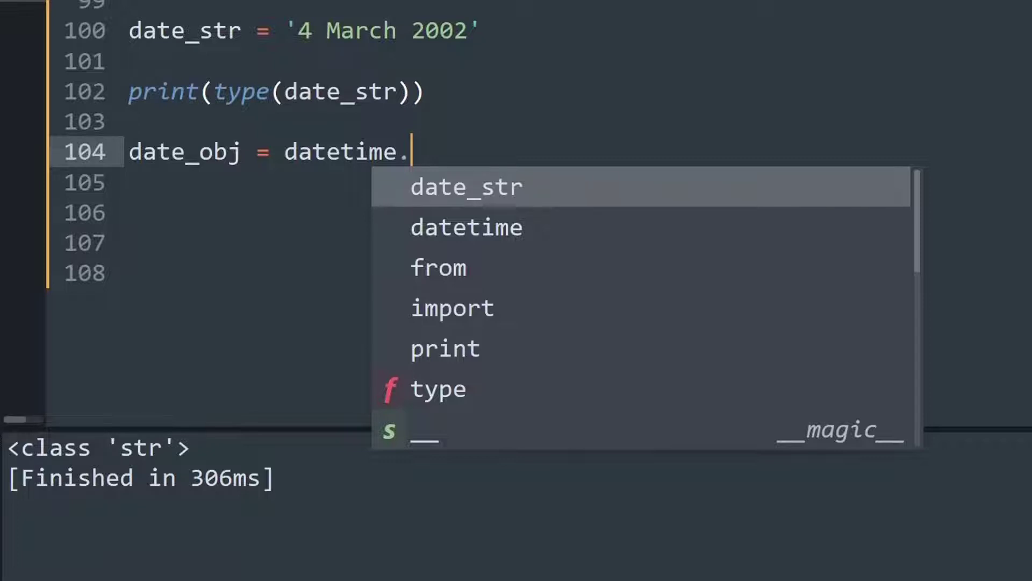
pyautogui.write('str')
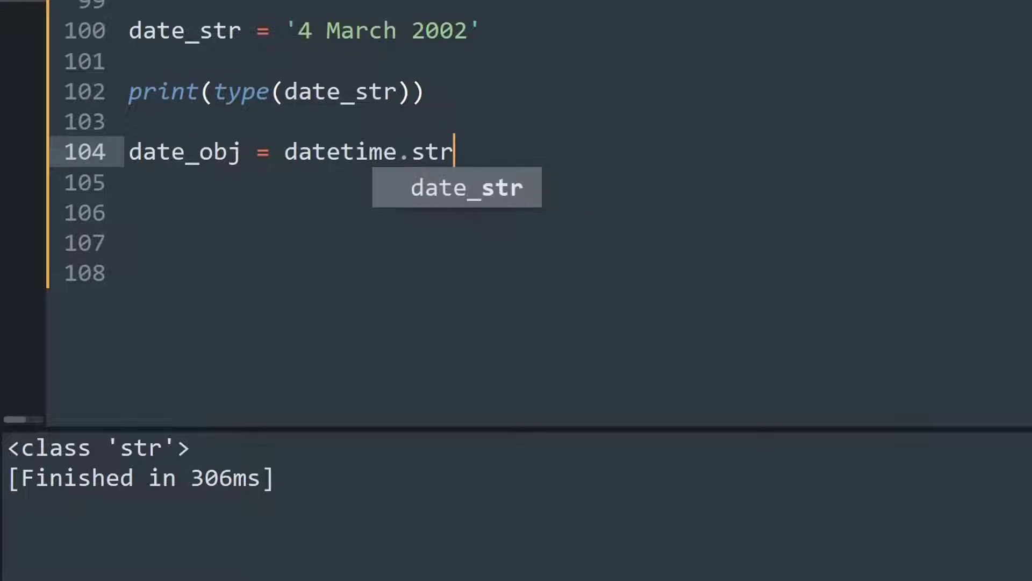
pyautogui.write('ptime')
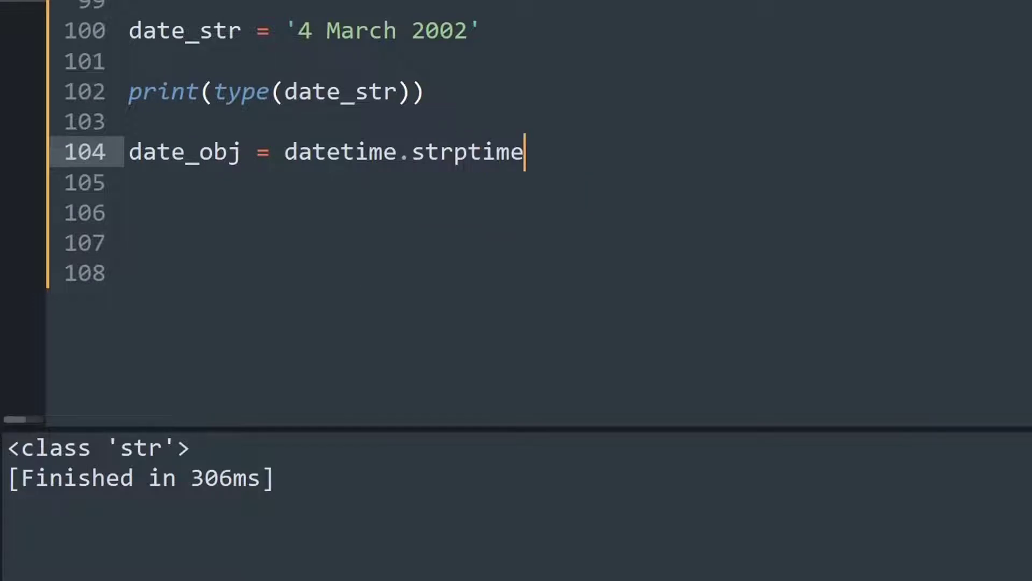
pyautogui.write('()')
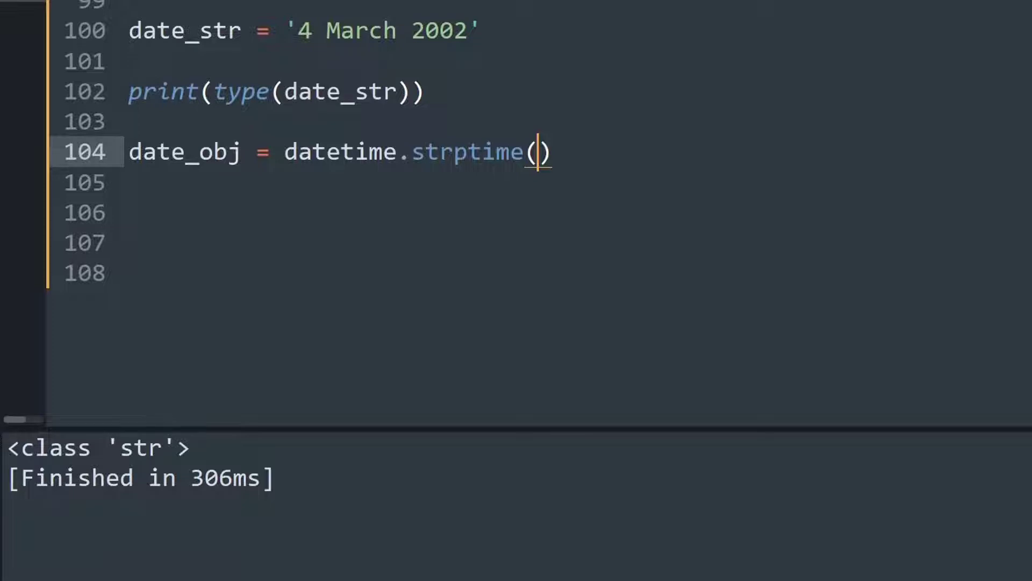
# Step: Pass date_str to strptime and start the format string with %d for the day
pyautogui.write('date_str')
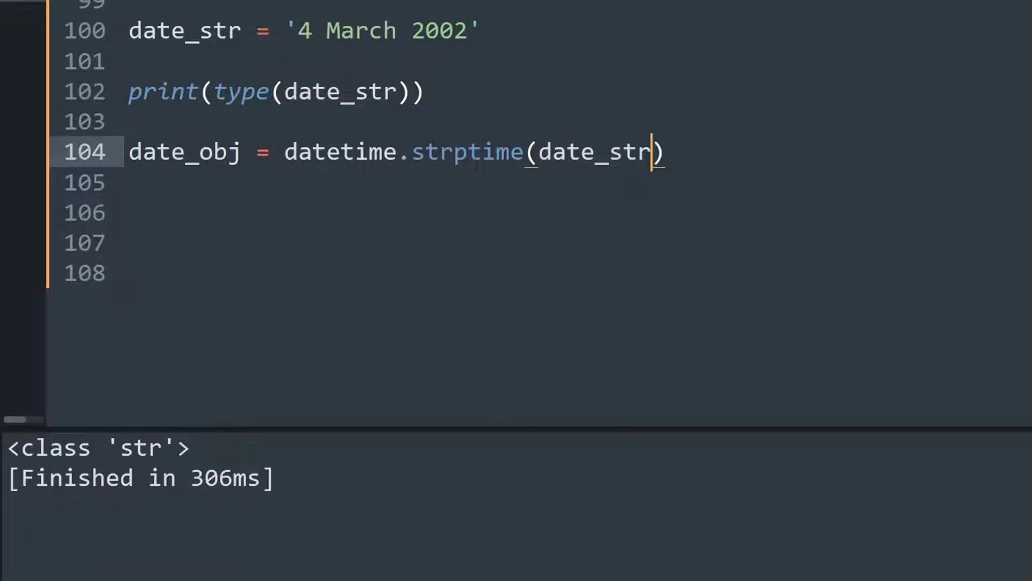
pyautogui.write(',""')
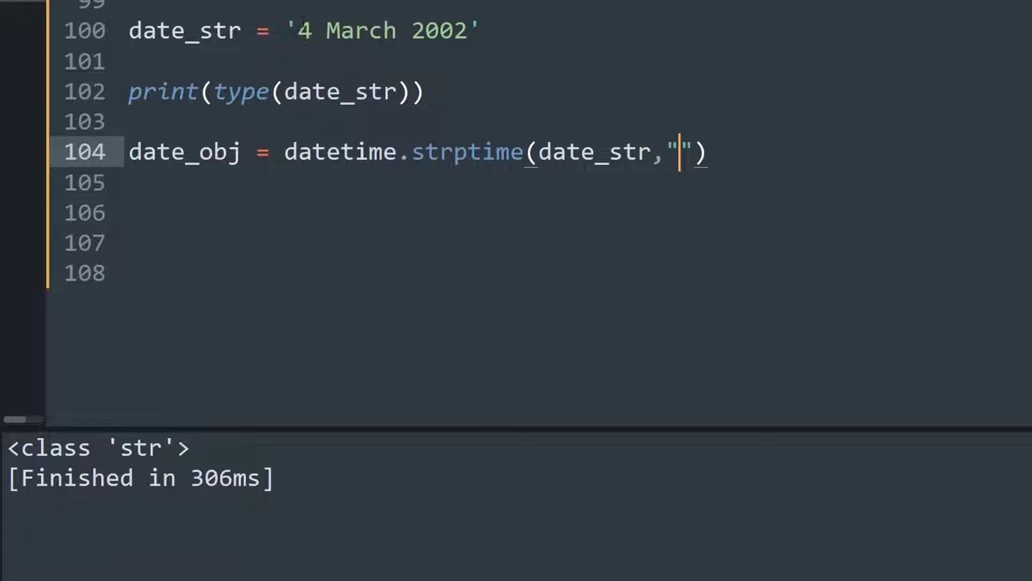
pyautogui.click(309, 31)
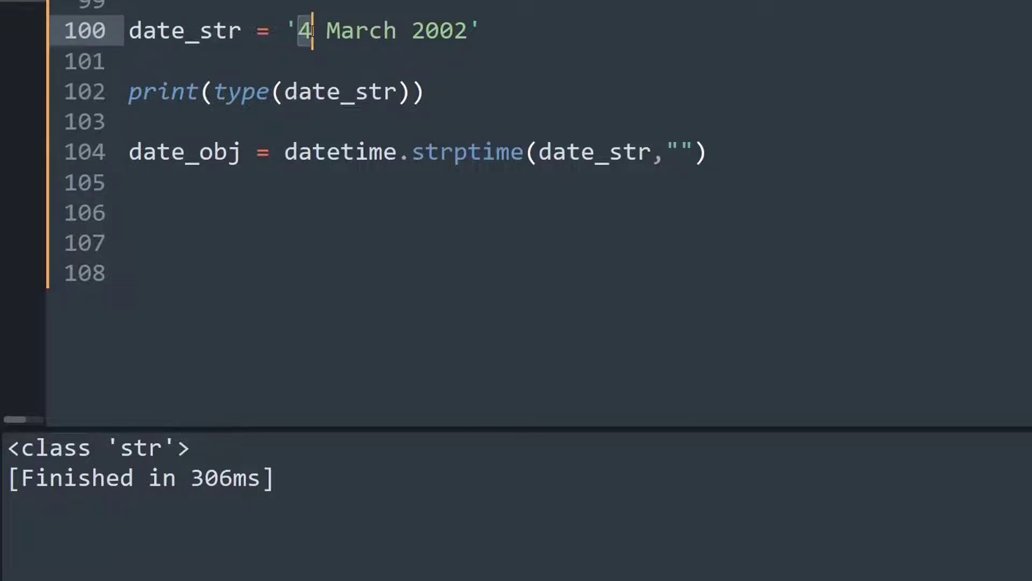
pyautogui.click(678, 151)
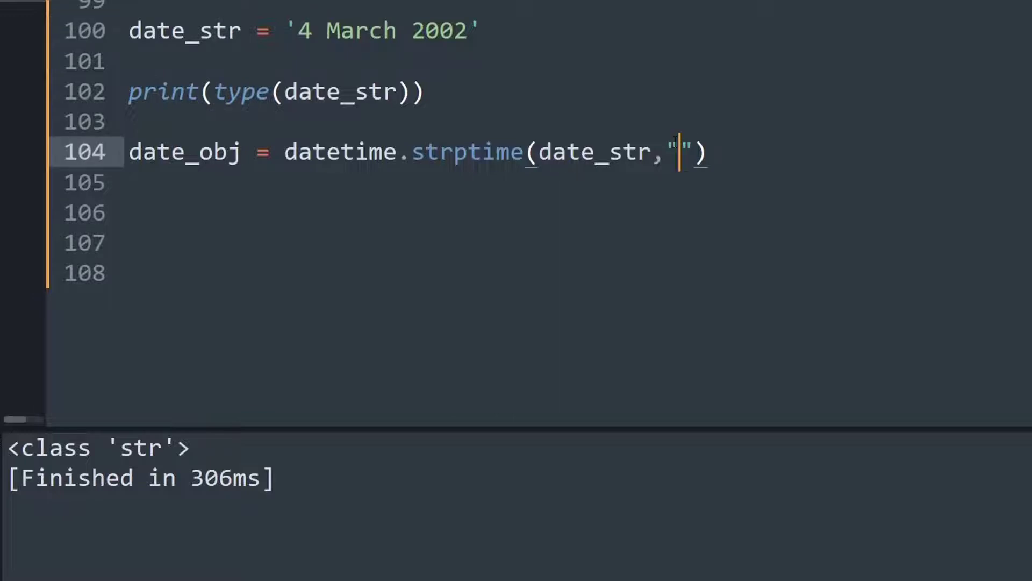
pyautogui.write('%')
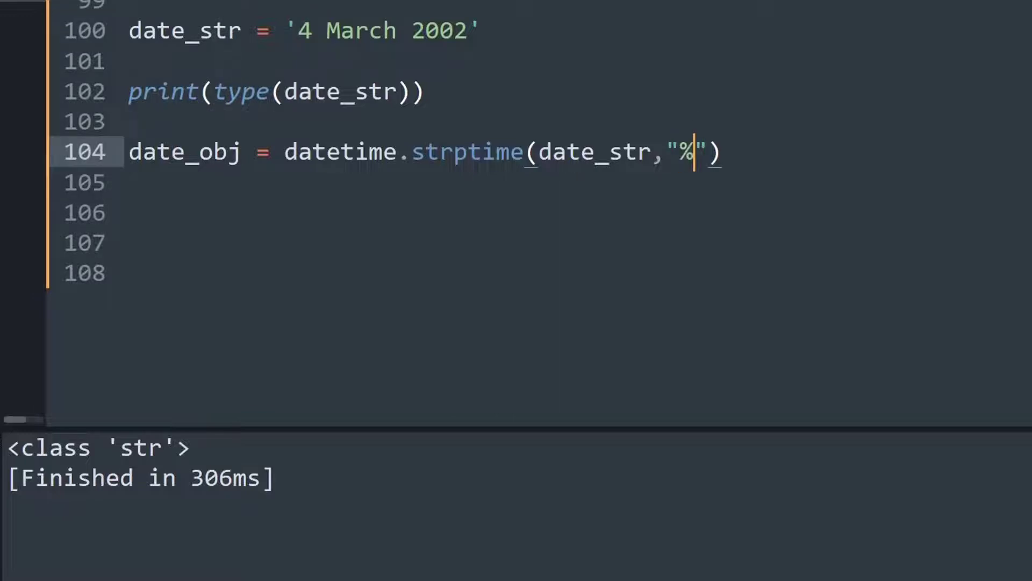
pyautogui.write('d')
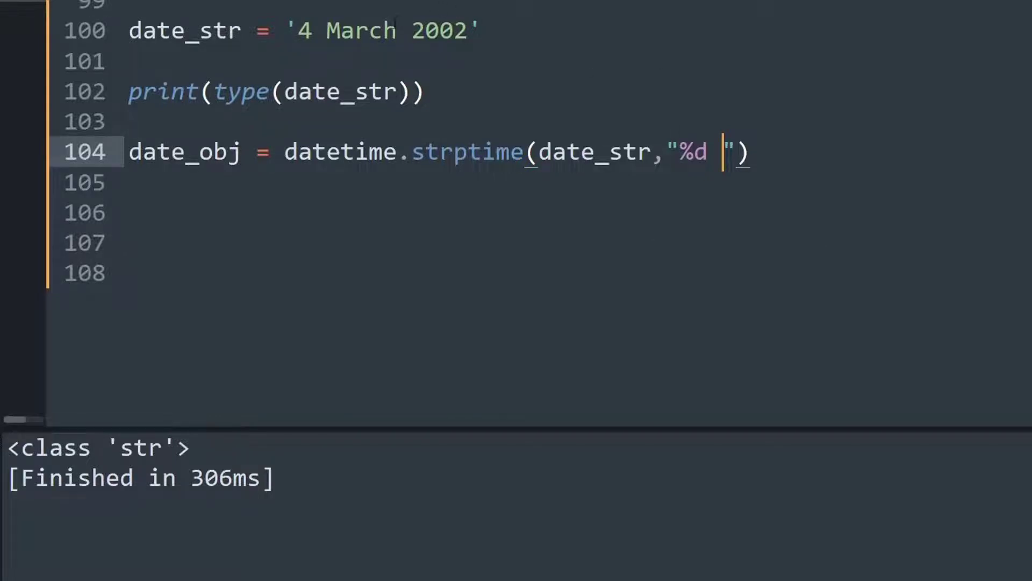
# Step: Complete the format string as "%d %B %Y" for month name and year
pyautogui.doubleClick(362, 30)
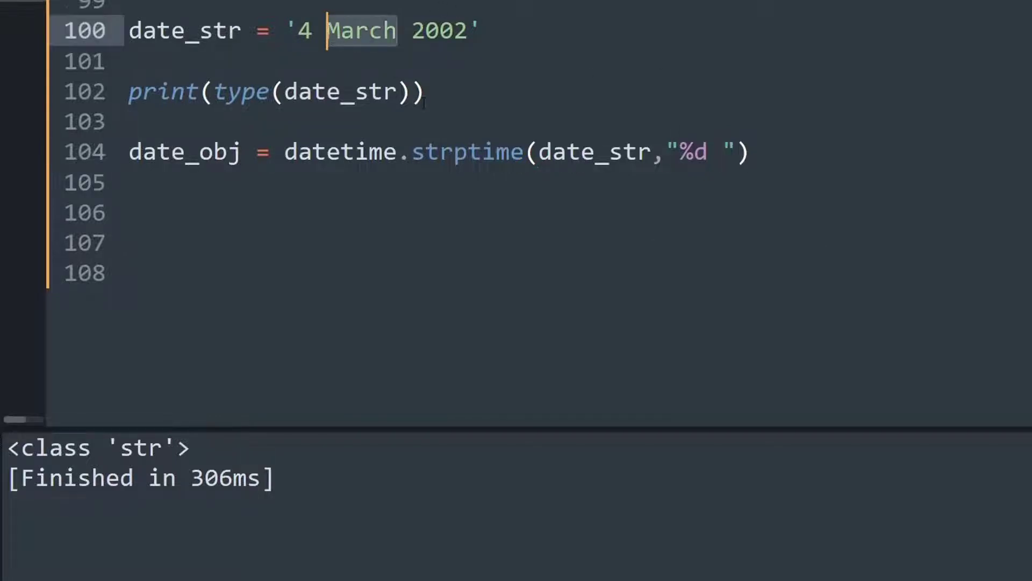
pyautogui.click(710, 151)
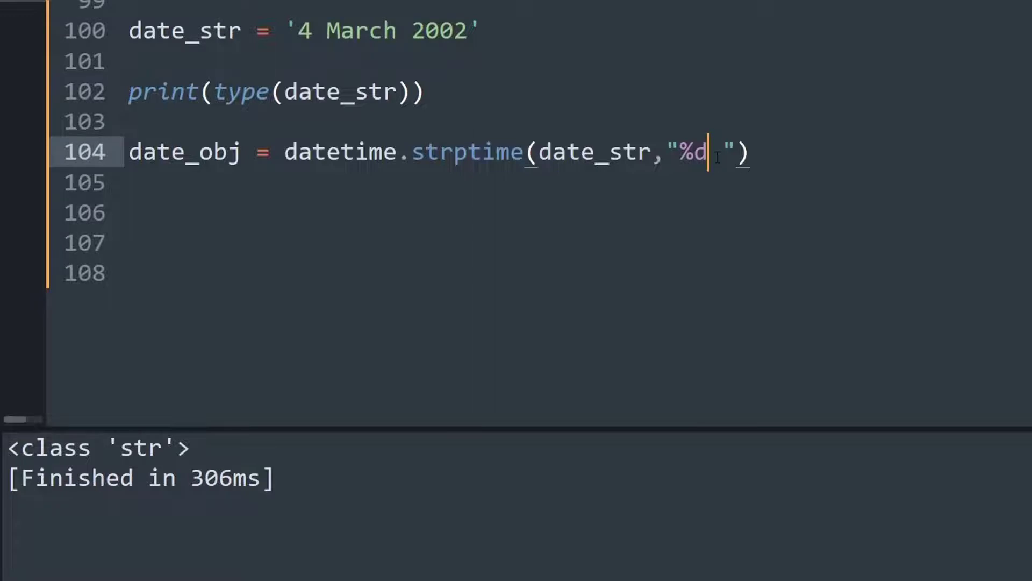
pyautogui.write('%')
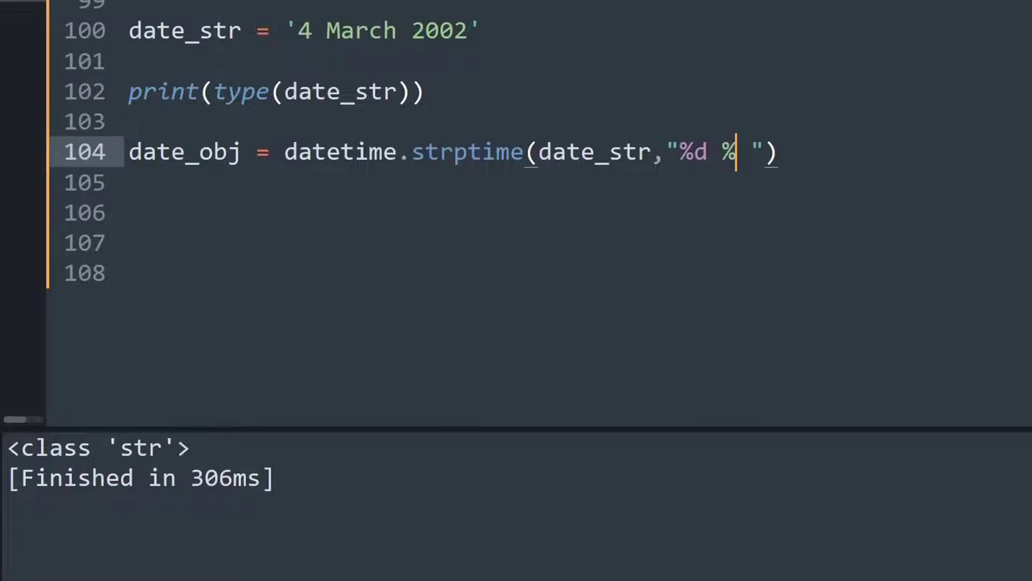
pyautogui.write('B')
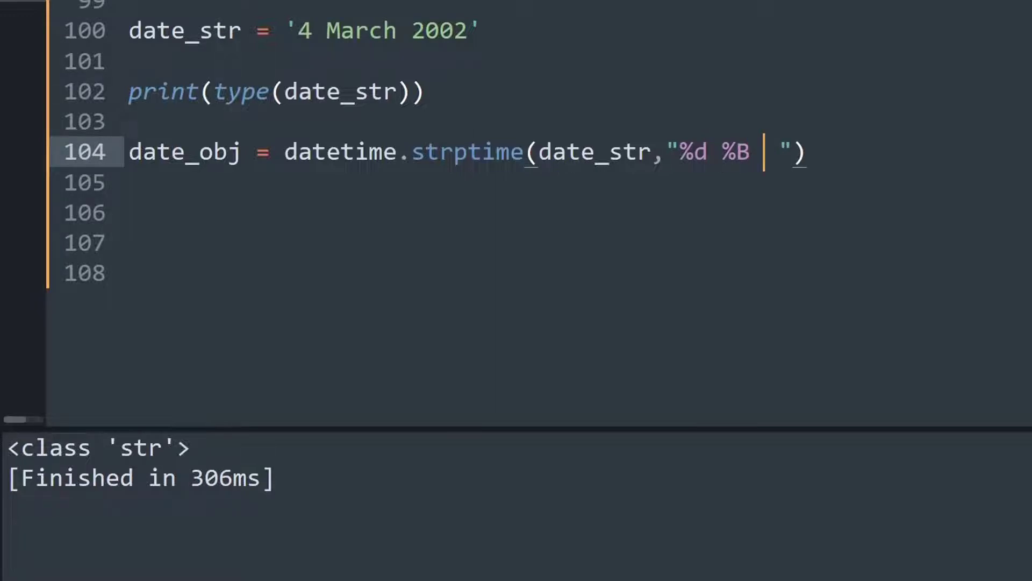
pyautogui.write('%Y')
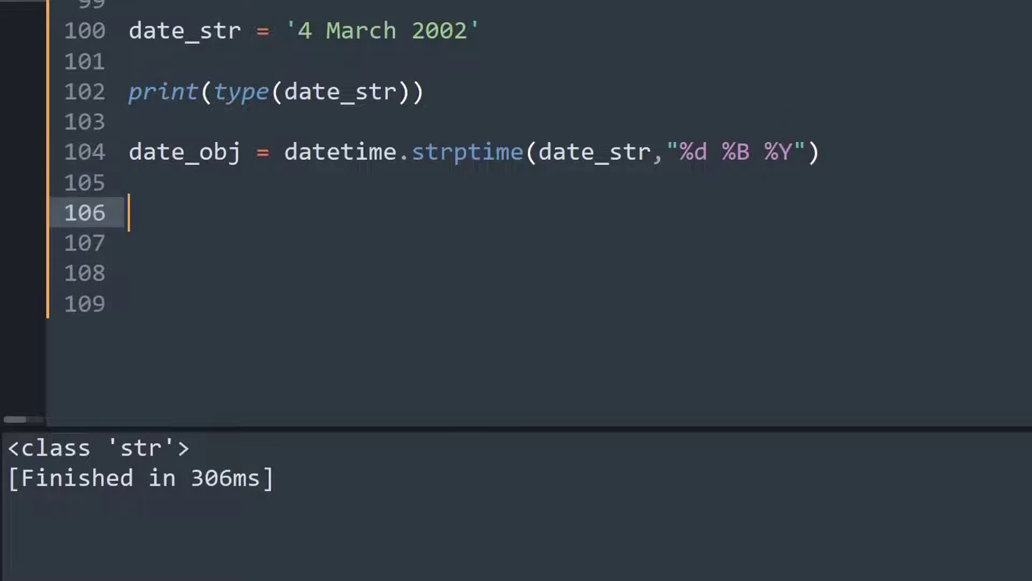
# Step: Add print(date_obj) and print(type(date_obj)) lines
pyautogui.write('print')
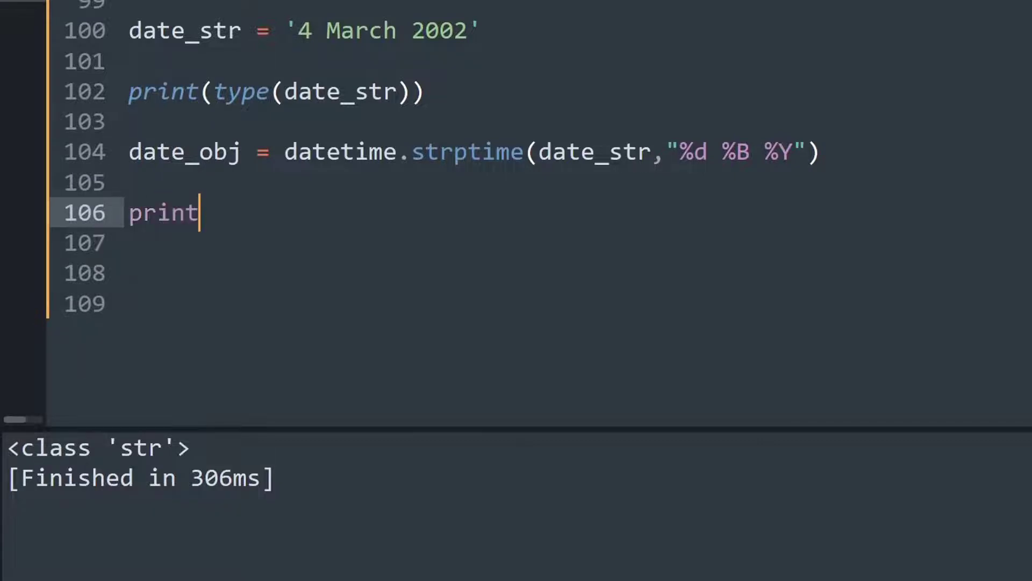
pyautogui.write('(date_obj')
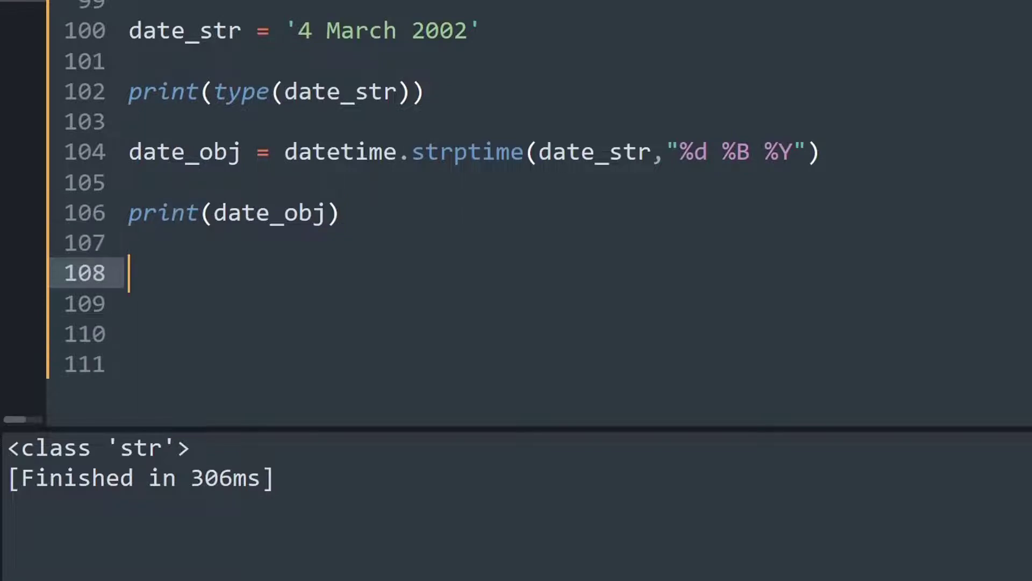
pyautogui.write('pri')
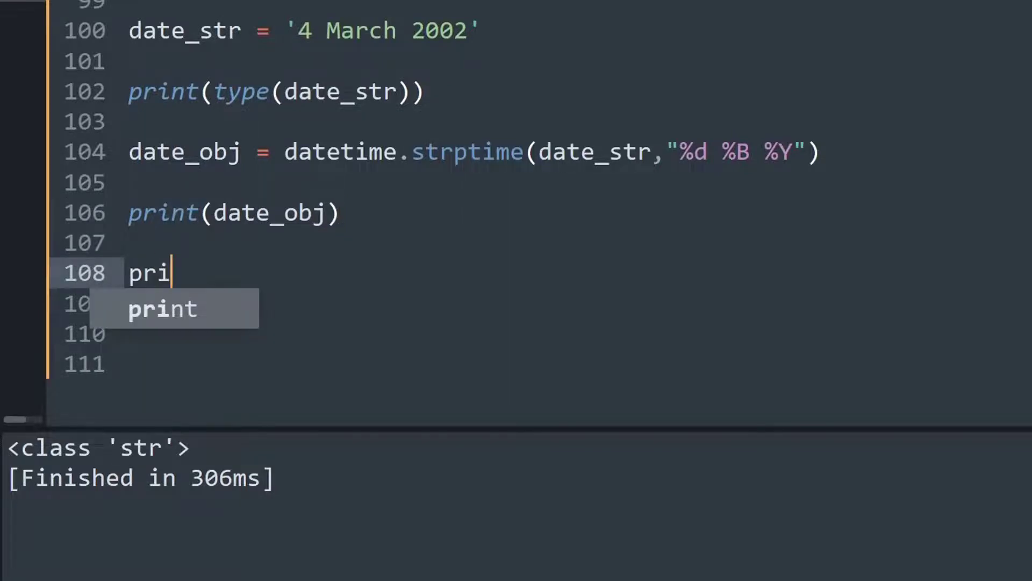
pyautogui.write('nt(ty')
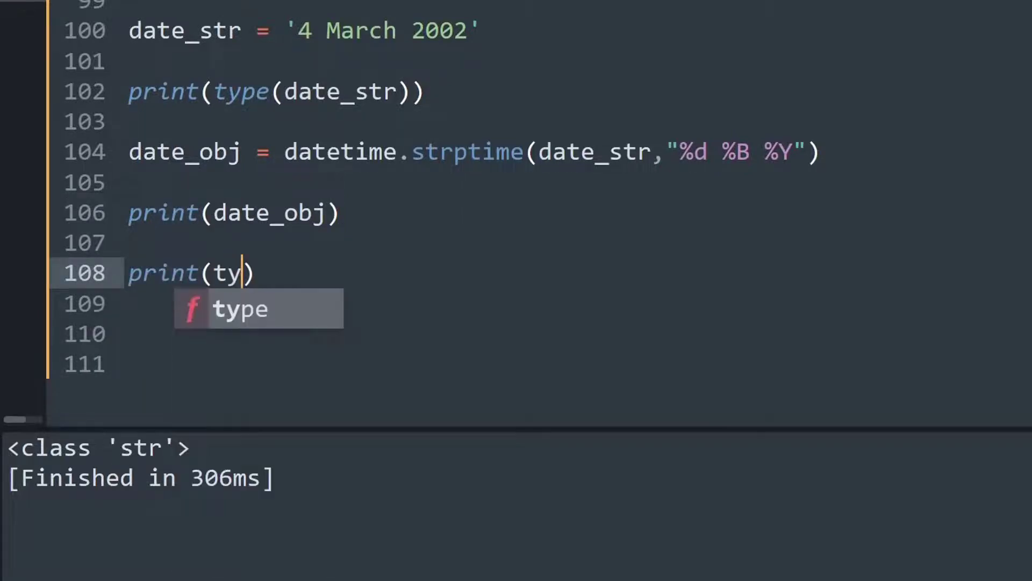
pyautogui.write('pe(date_obj')
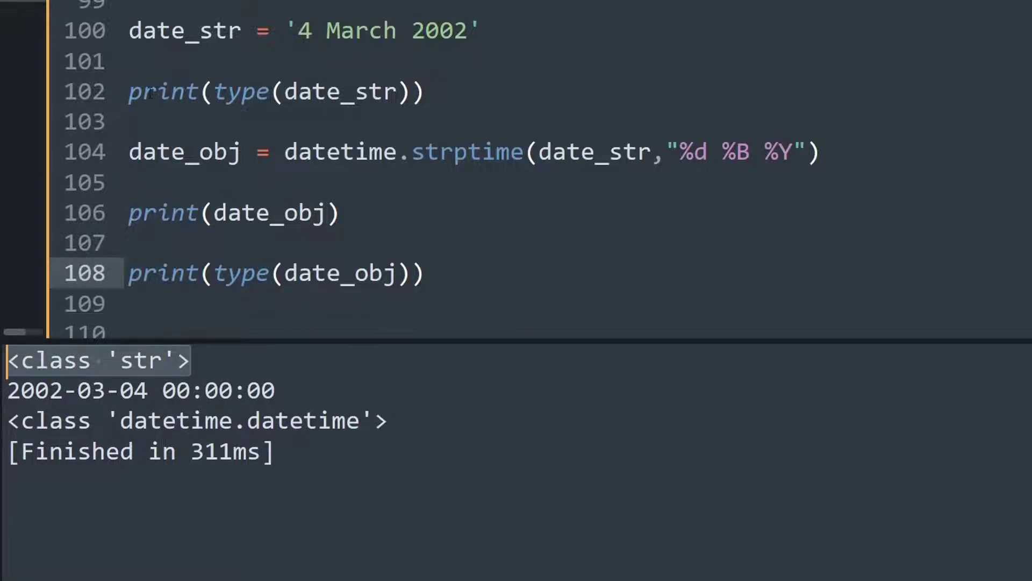
pyautogui.moveTo(139, 379)
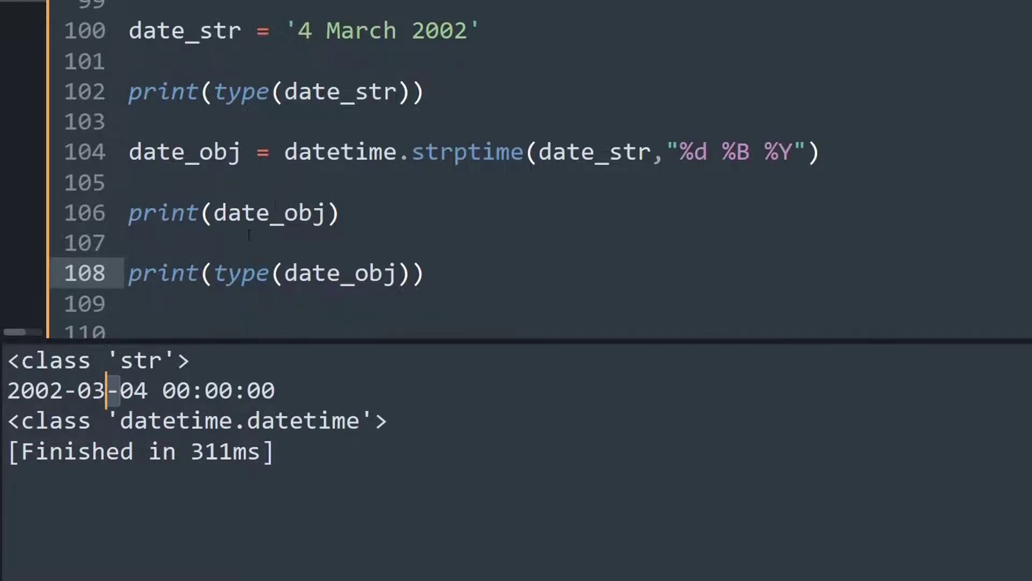
# Step: Point out the printed date 2002-03-04 and zero time 00:00:00 in the output
pyautogui.doubleClick(385, 30)
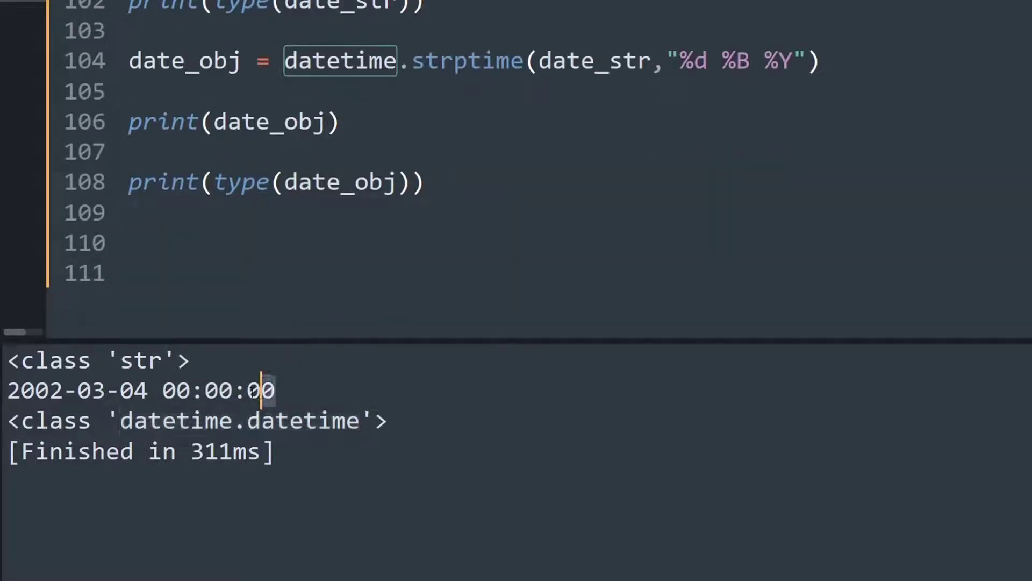
pyautogui.doubleClick(217, 390)
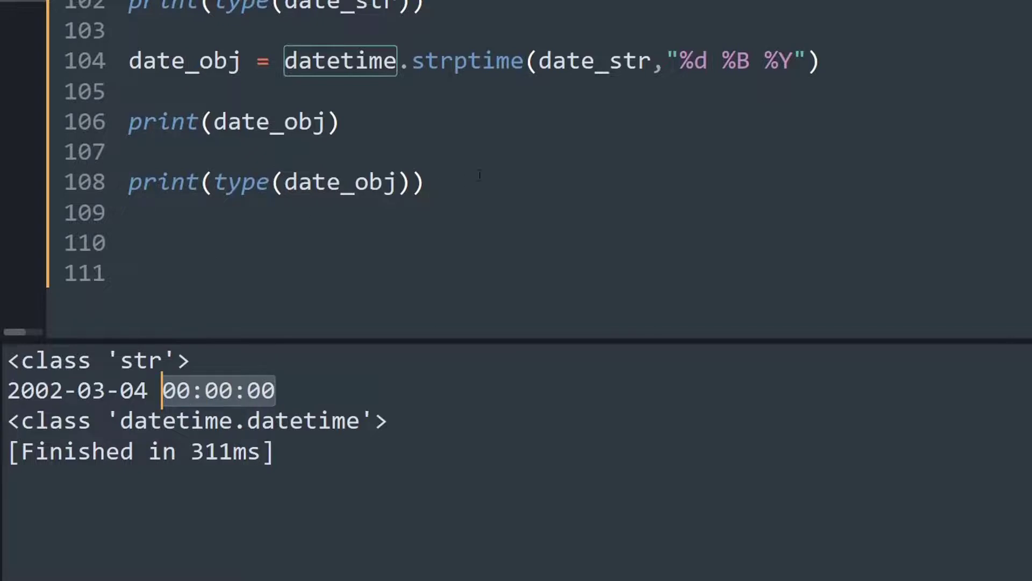
pyautogui.scroll(3)
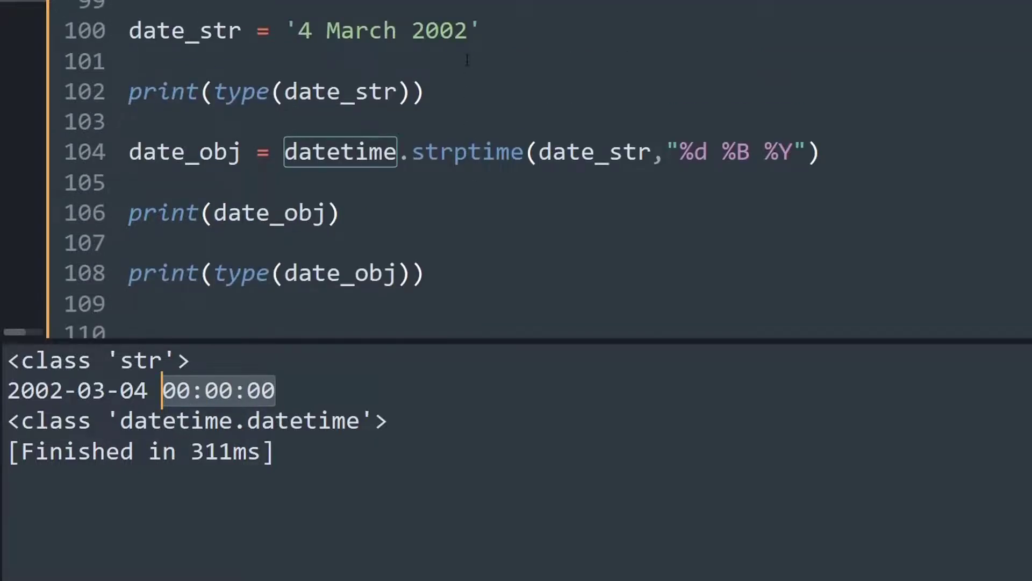
# Step: Extend date_str to '4 March 2002 9:15:34'
pyautogui.click(468, 30)
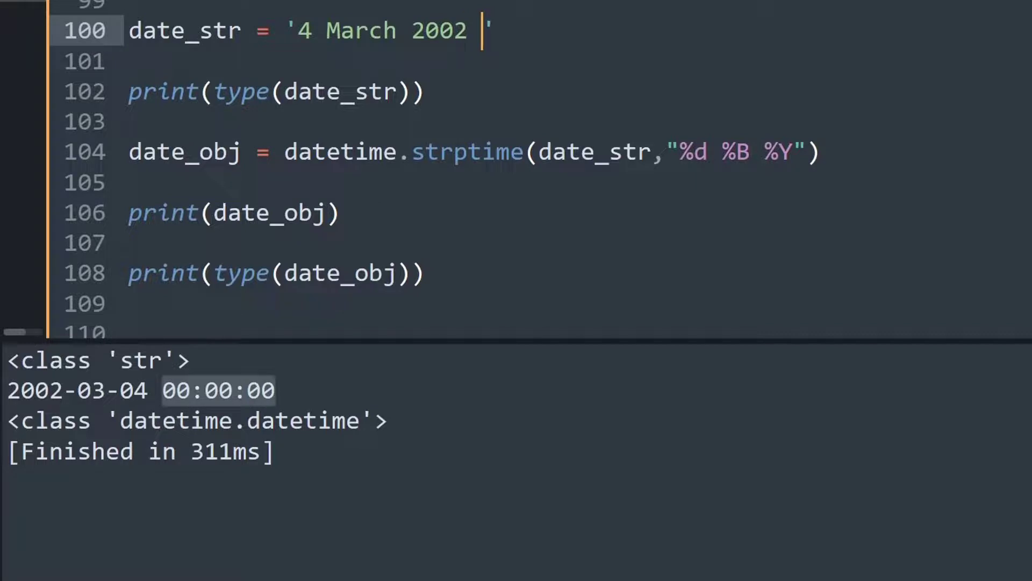
pyautogui.write('9')
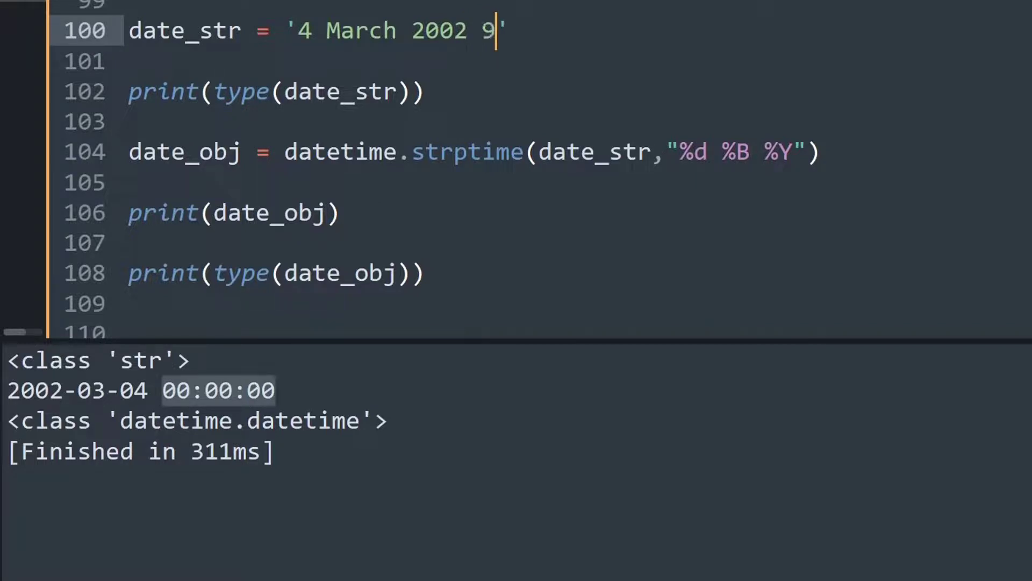
pyautogui.write(':15')
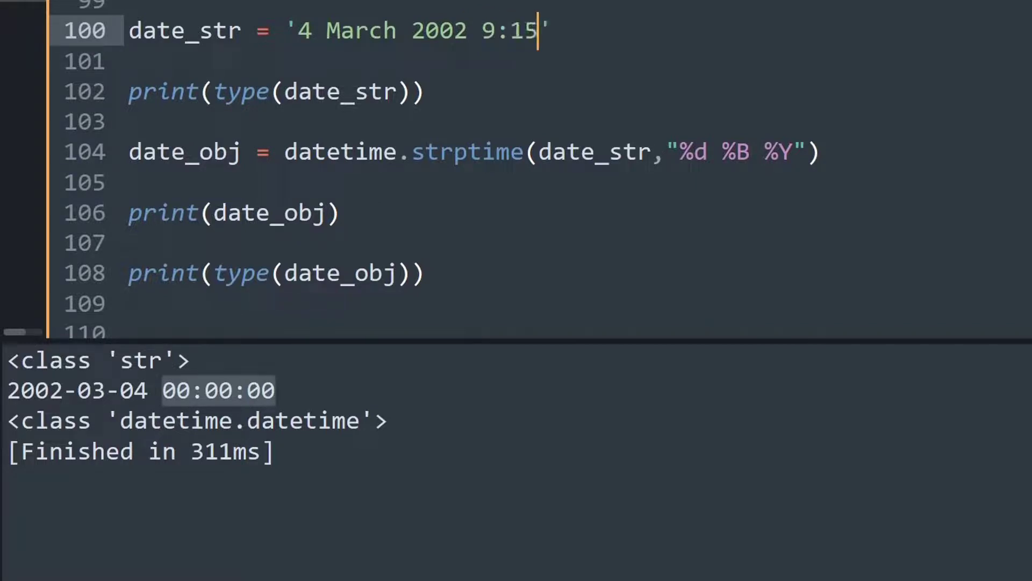
pyautogui.write(':1')
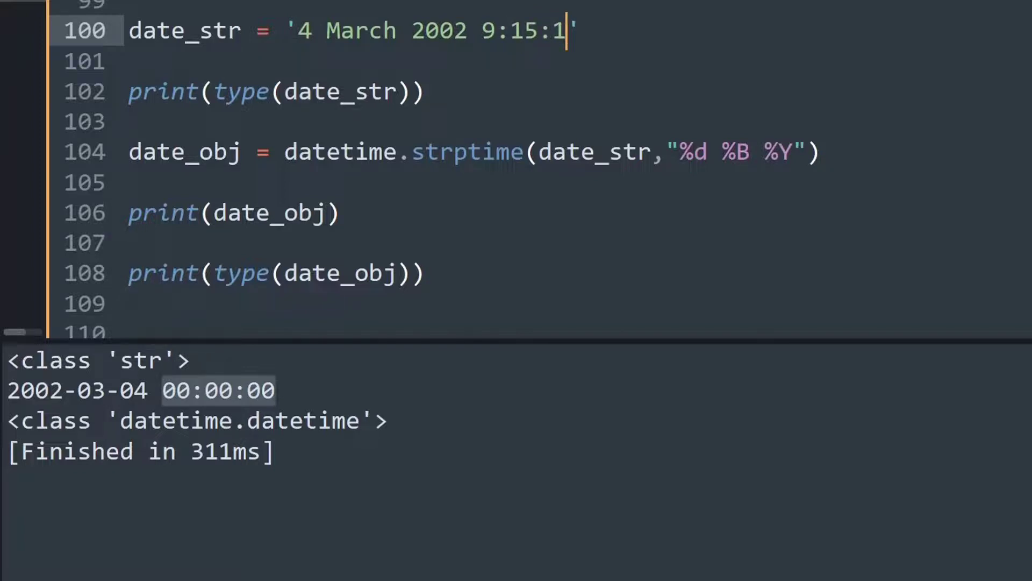
pyautogui.write('34')
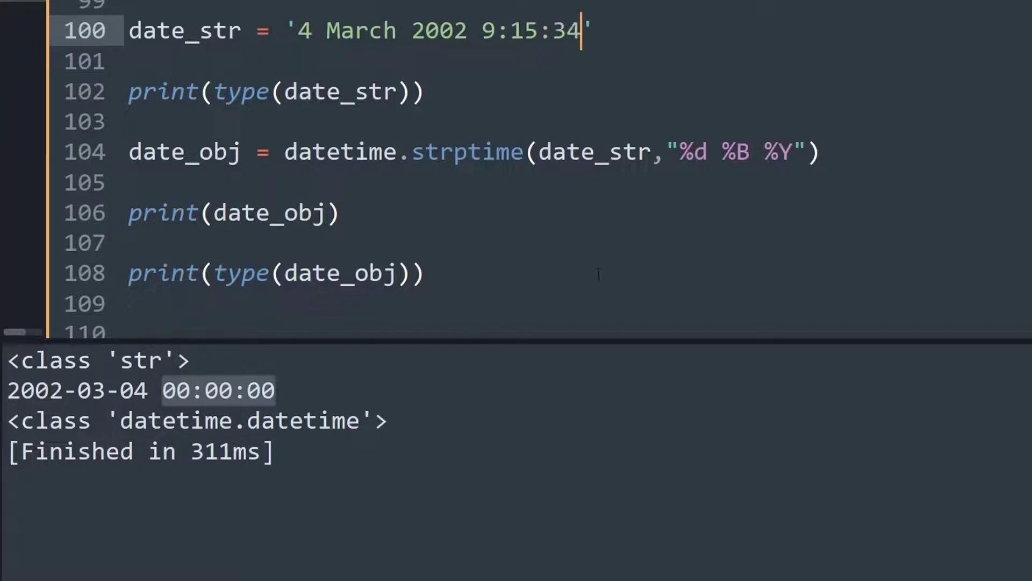
pyautogui.click(486, 30)
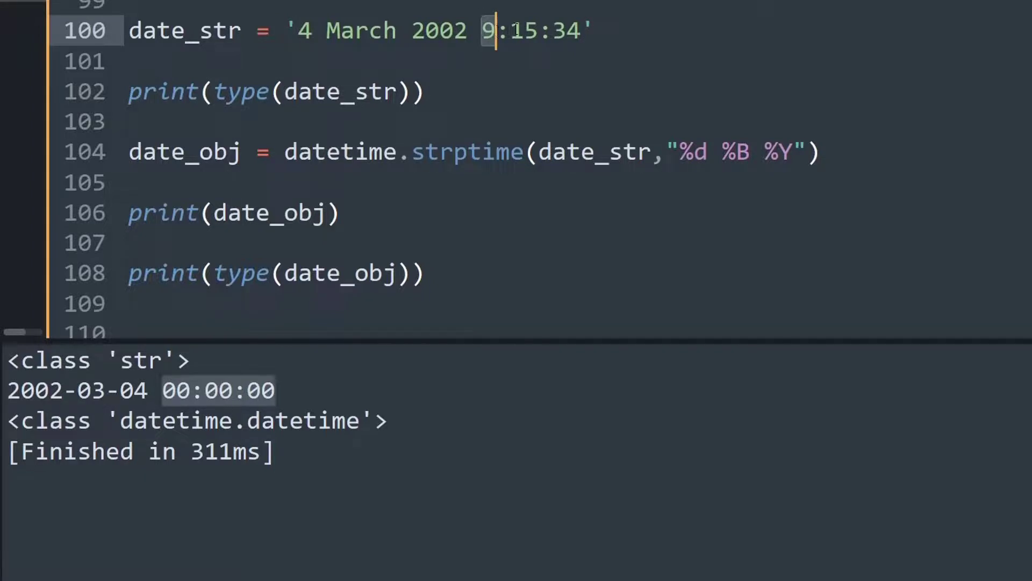
# Step: Append %H:%M:%S to the strptime format string after %Y
pyautogui.click(425, 272)
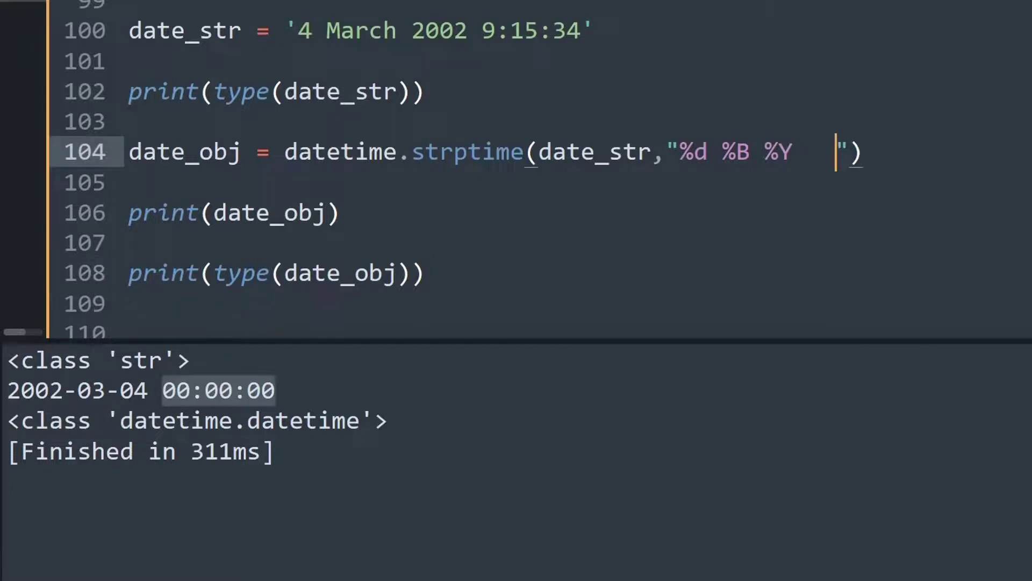
pyautogui.write('%')
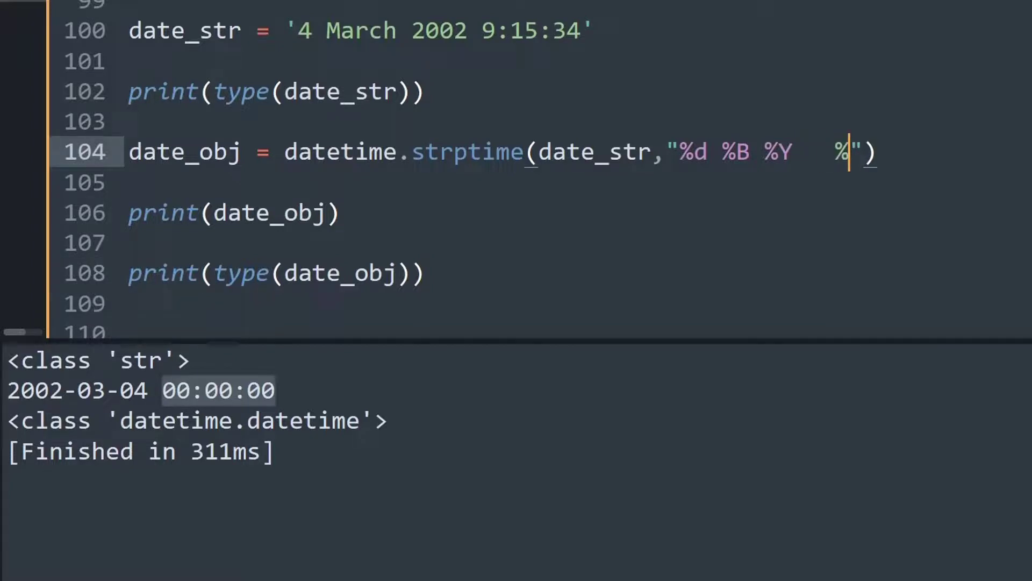
pyautogui.write('H:%M')
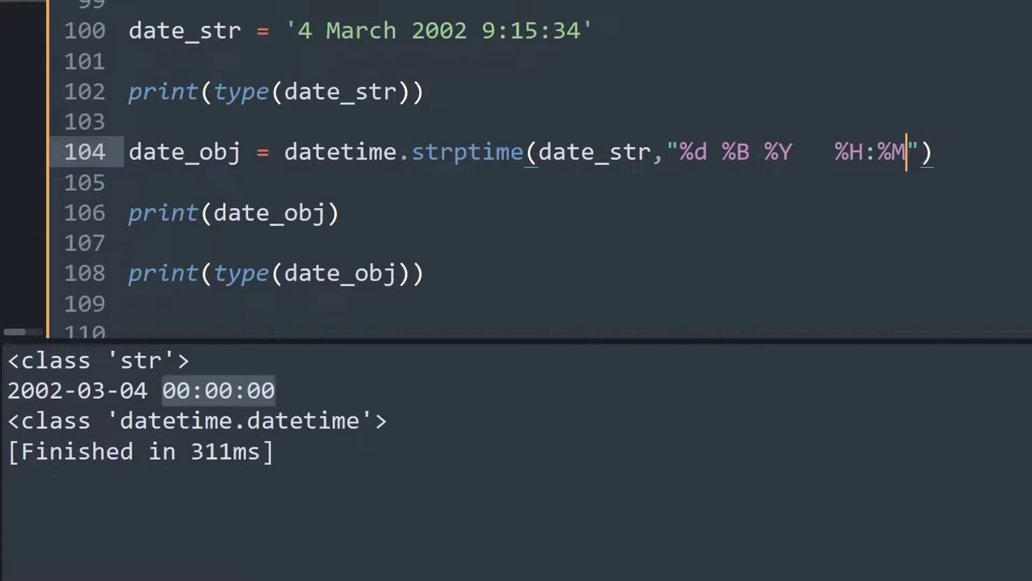
pyautogui.write(':')
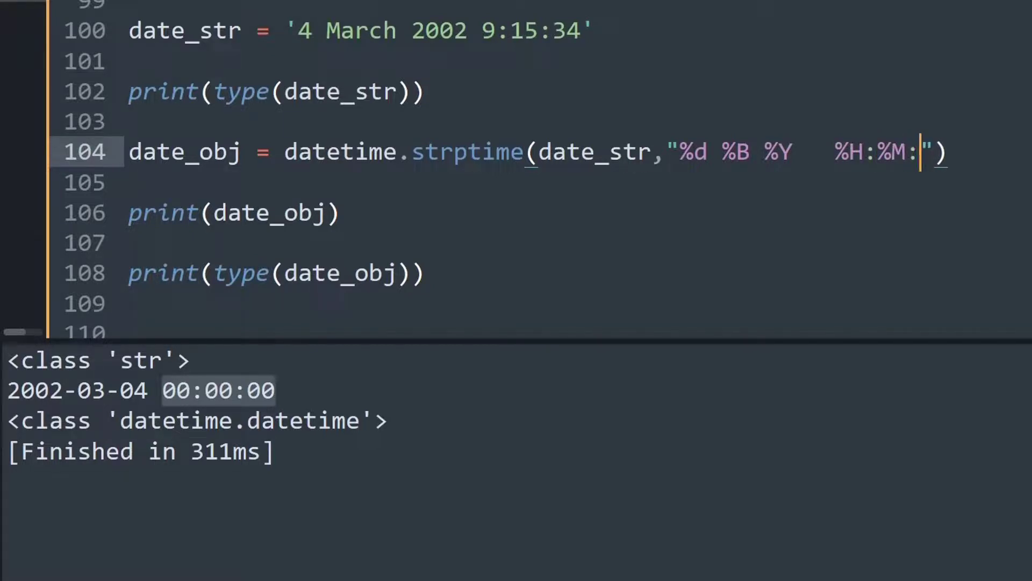
pyautogui.write('%')
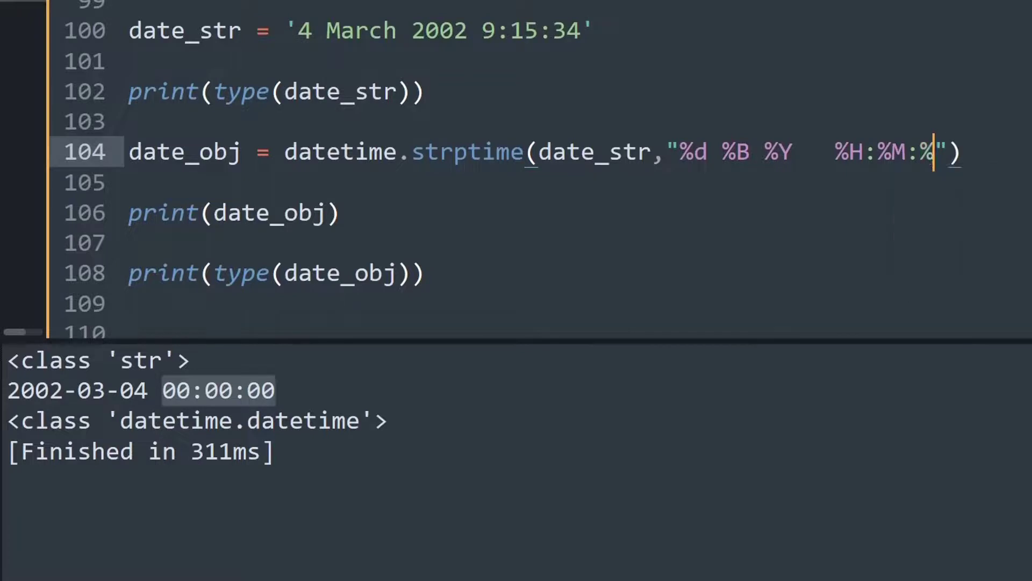
pyautogui.write('S')
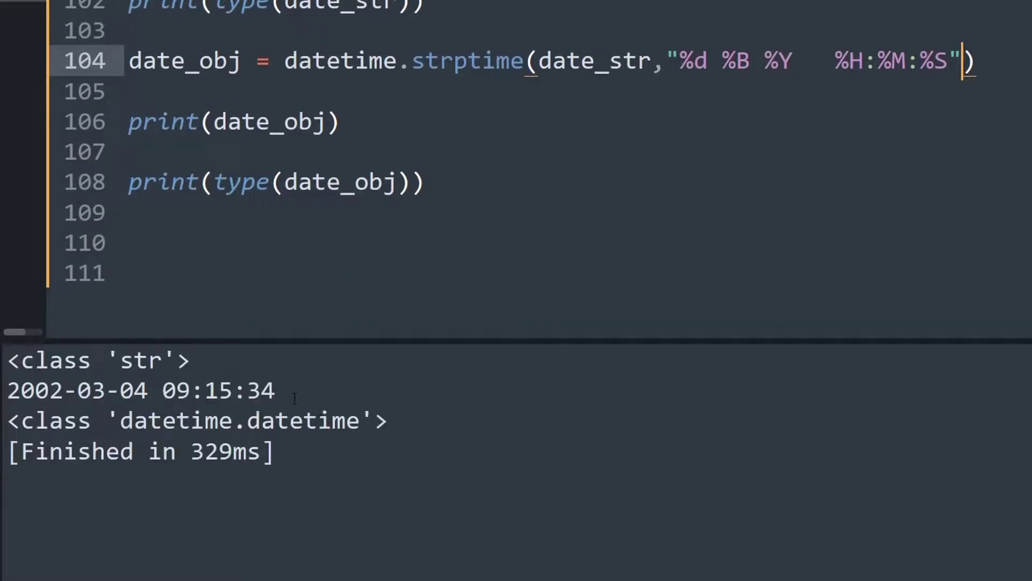
pyautogui.click(219, 389)
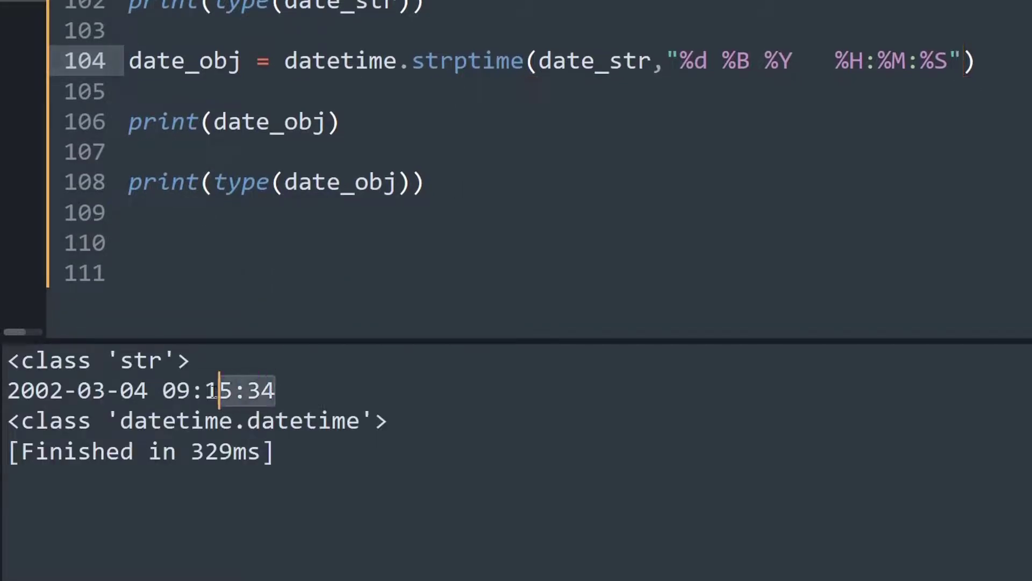
pyautogui.doubleClick(217, 389)
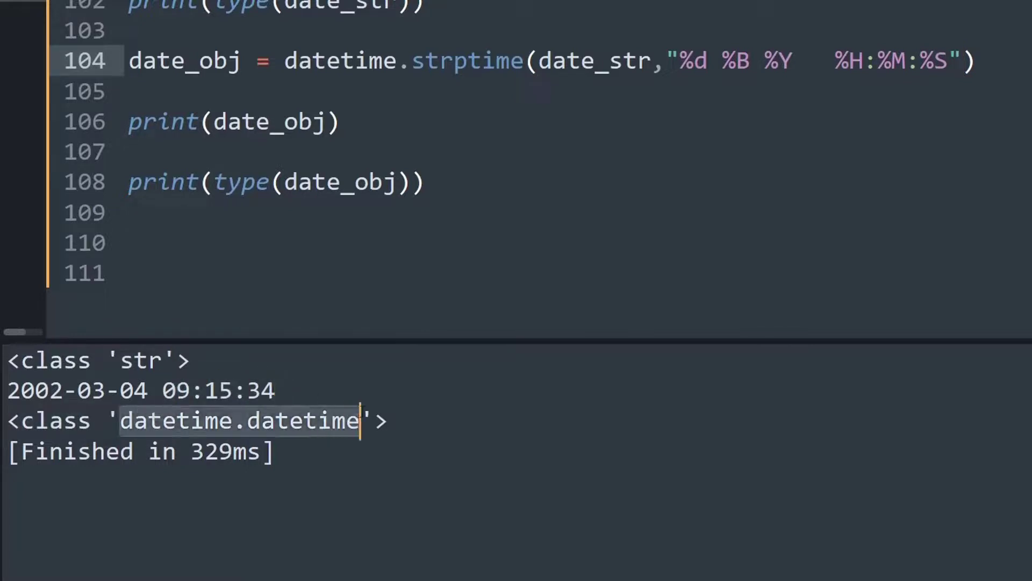
pyautogui.scroll(3)
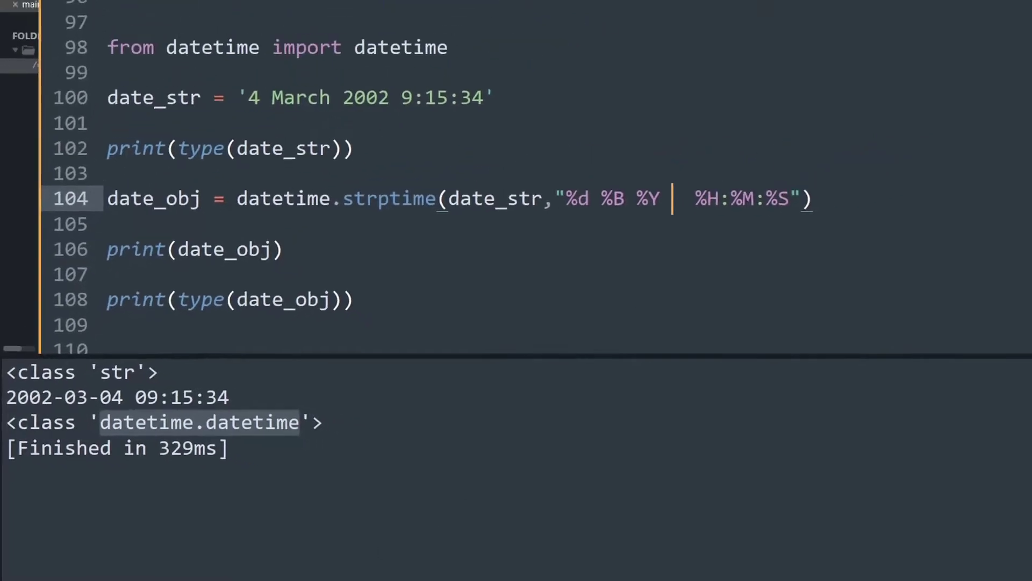
# Step: Search the Start menu for 'python' and launch Python 3.7 Manuals
pyautogui.click(15, 567)
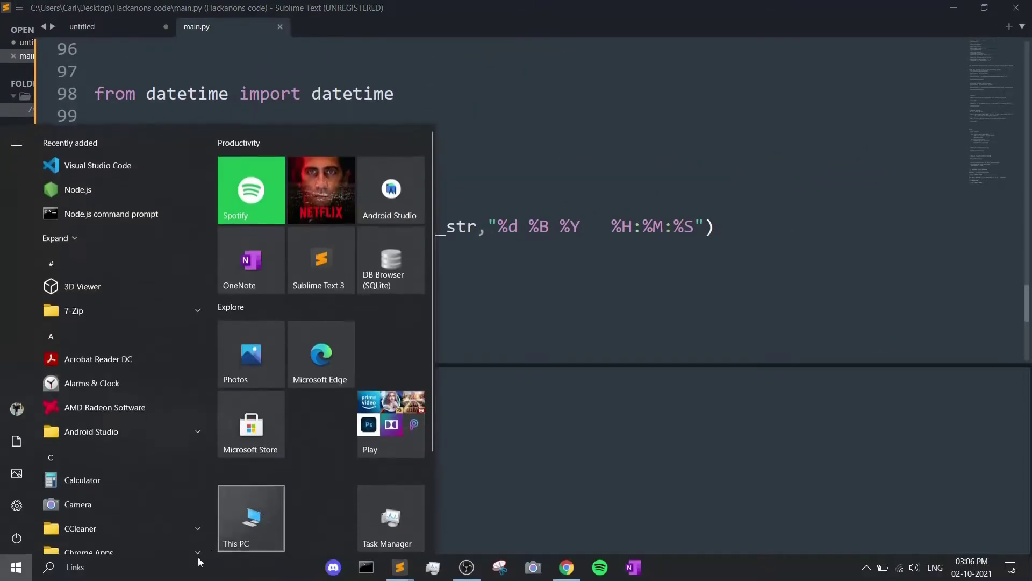
pyautogui.moveTo(139, 552)
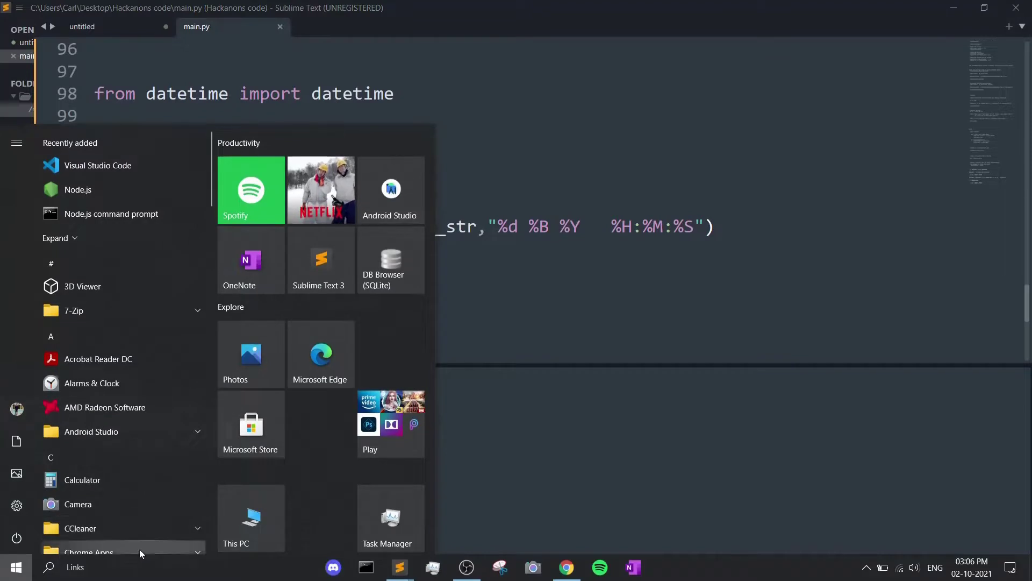
pyautogui.write('python')
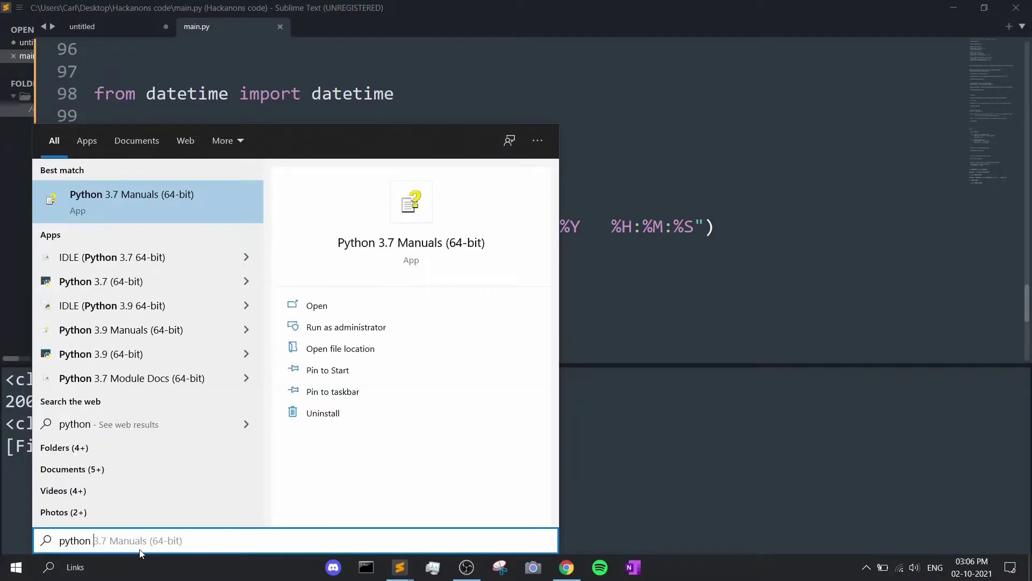
pyautogui.moveTo(3, 285)
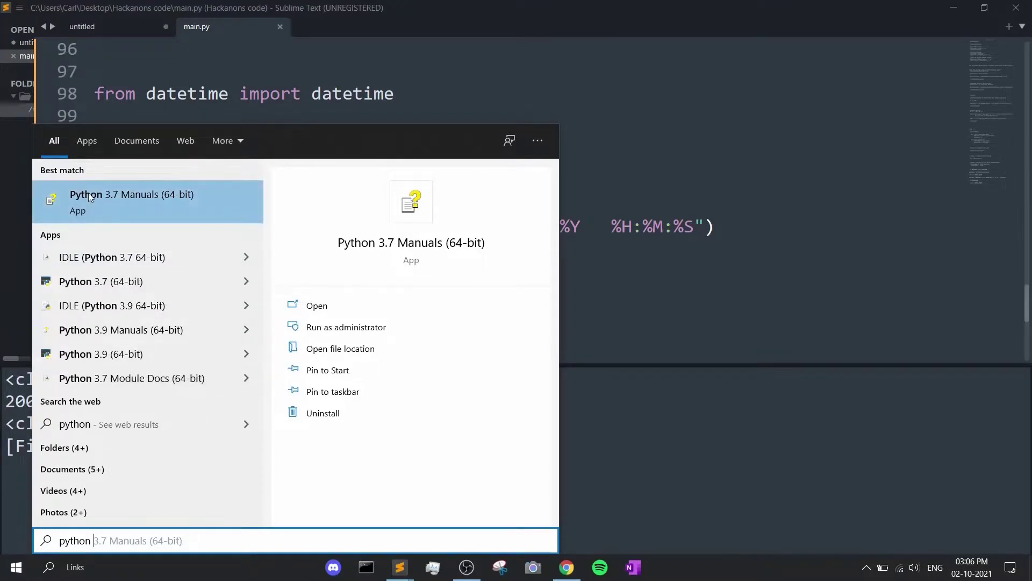
pyautogui.moveTo(121, 404)
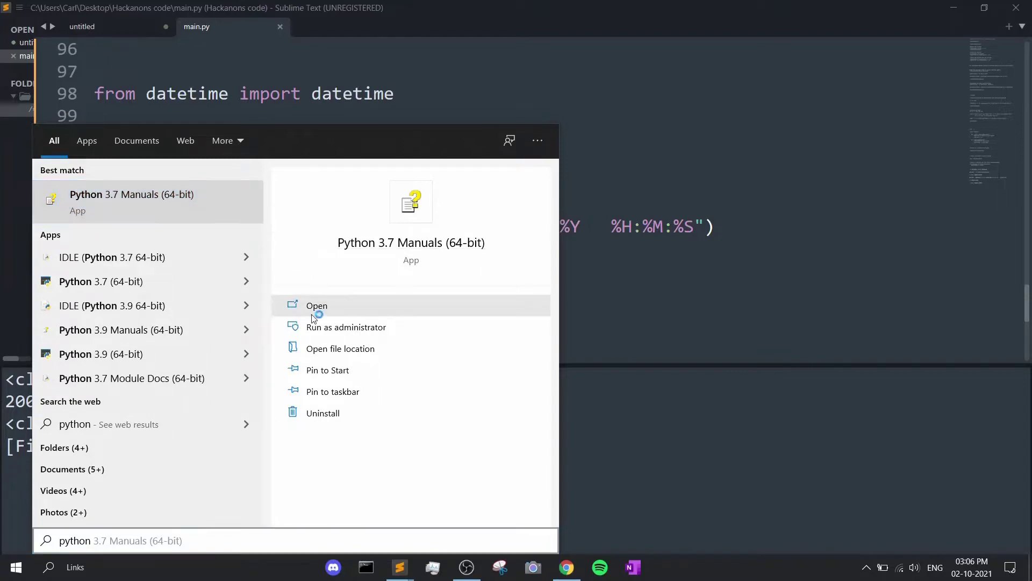
pyautogui.click(316, 305)
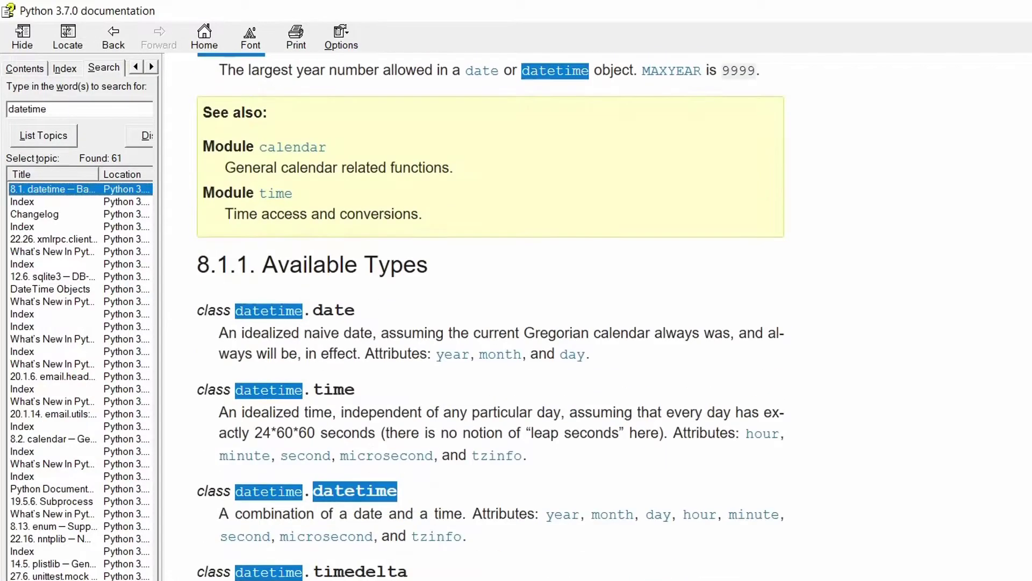
# Step: Scroll to the strftime/strptime format code table and highlight the %d meaning
pyautogui.scroll(-3)
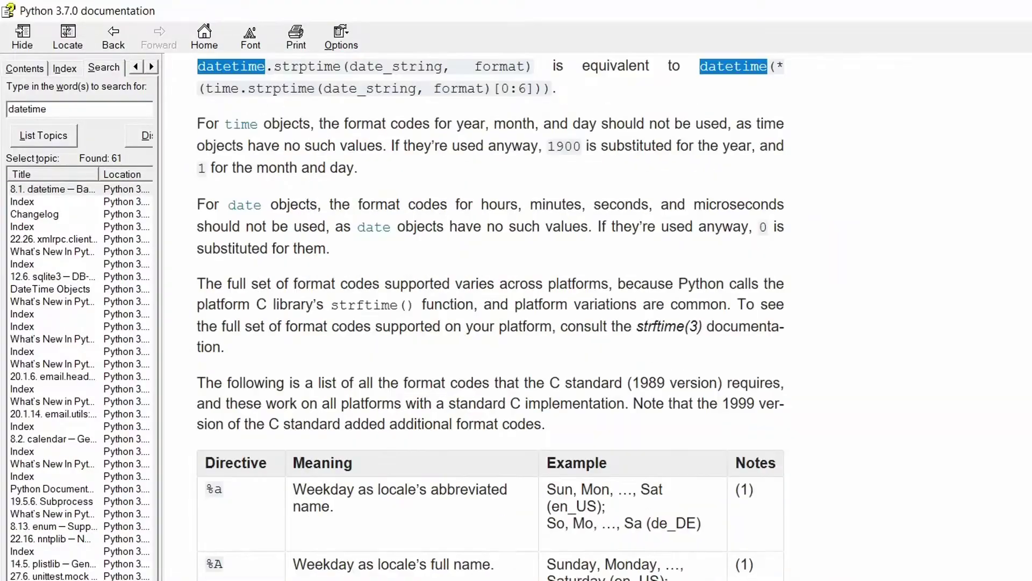
pyautogui.scroll(-3)
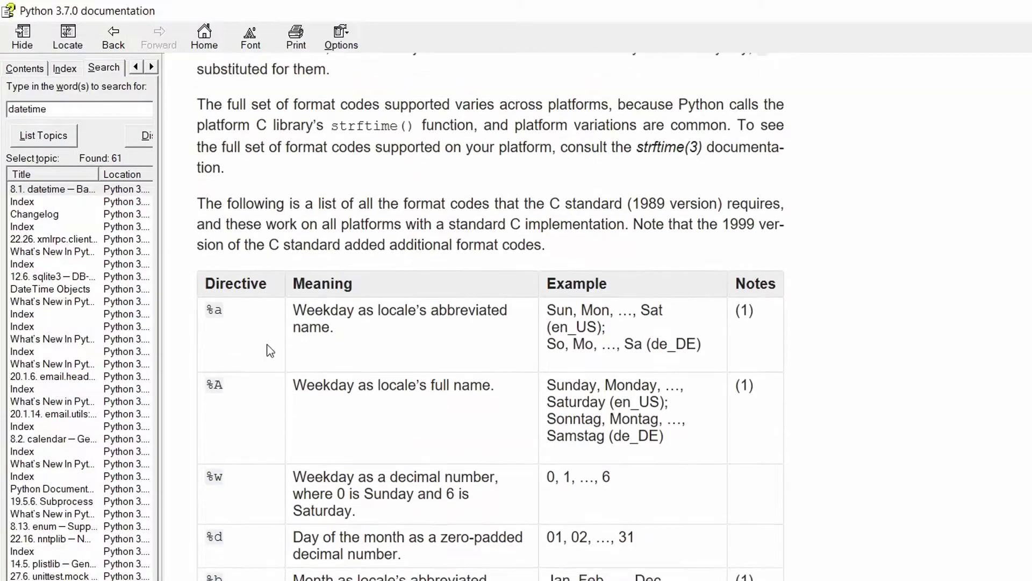
pyautogui.scroll(-3)
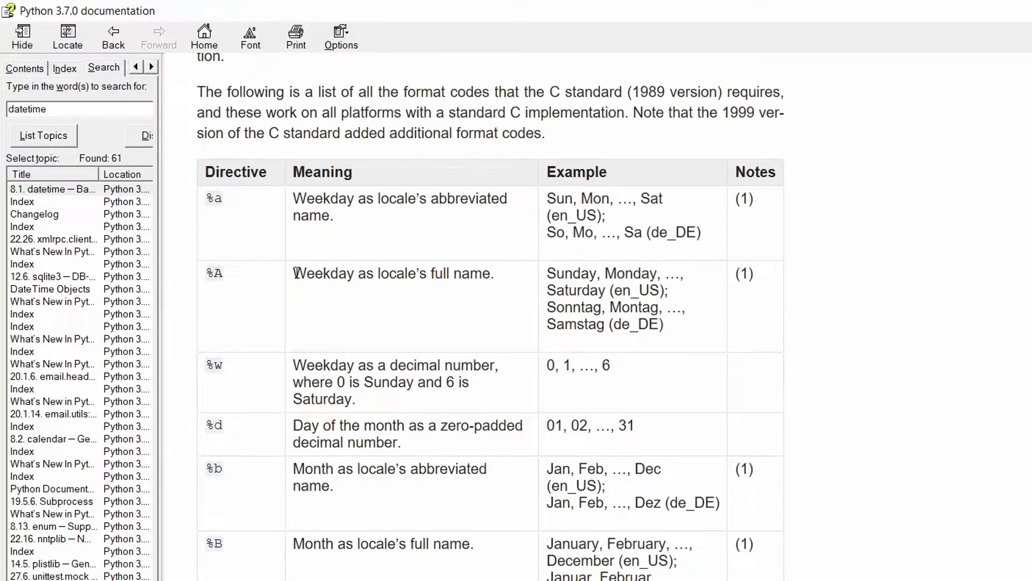
pyautogui.doubleClick(392, 273)
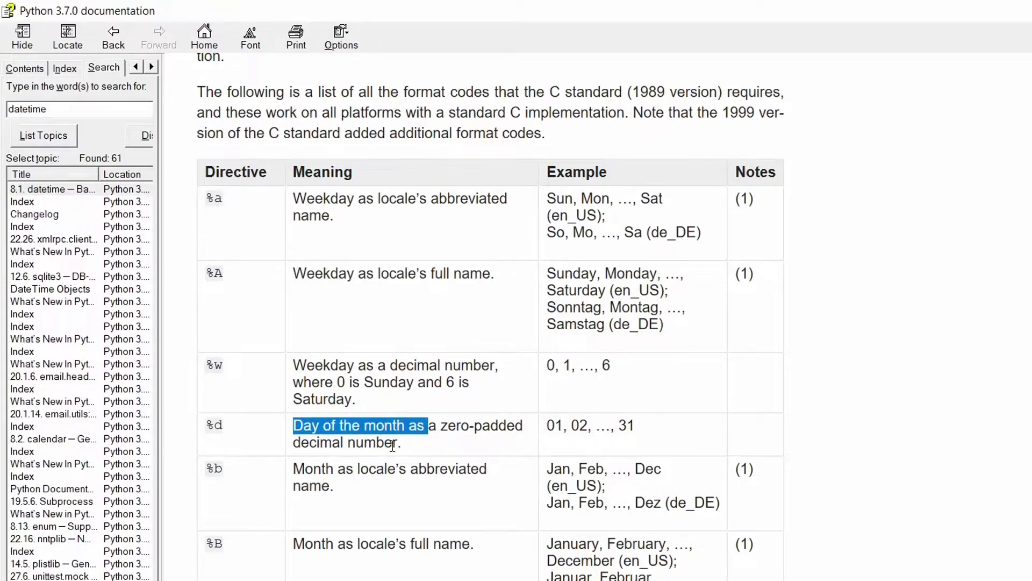
pyautogui.scroll(-3)
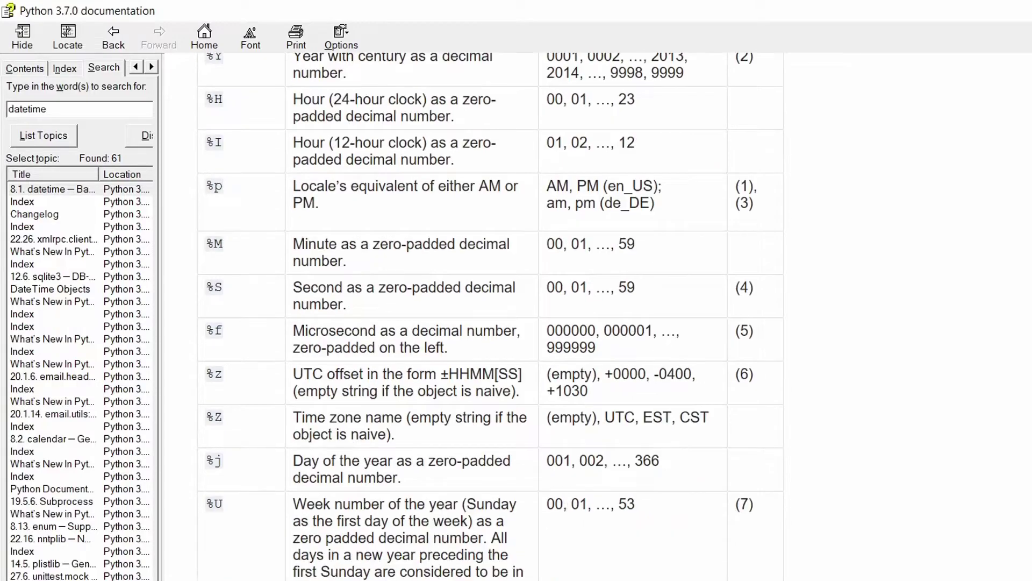
pyautogui.scroll(-3)
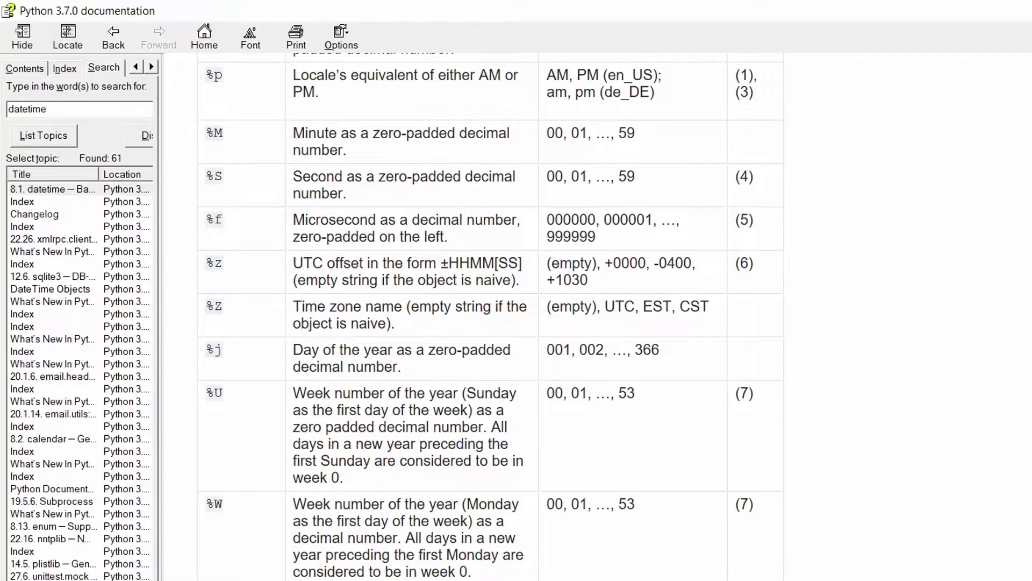